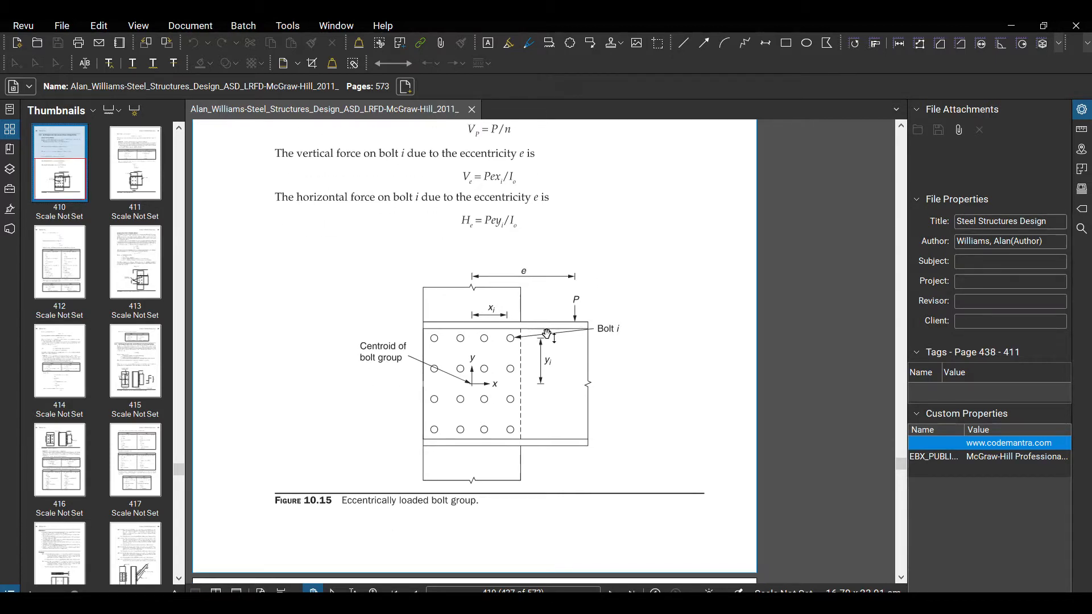
{"action": "mouse_move", "coordinate": [578, 311]}
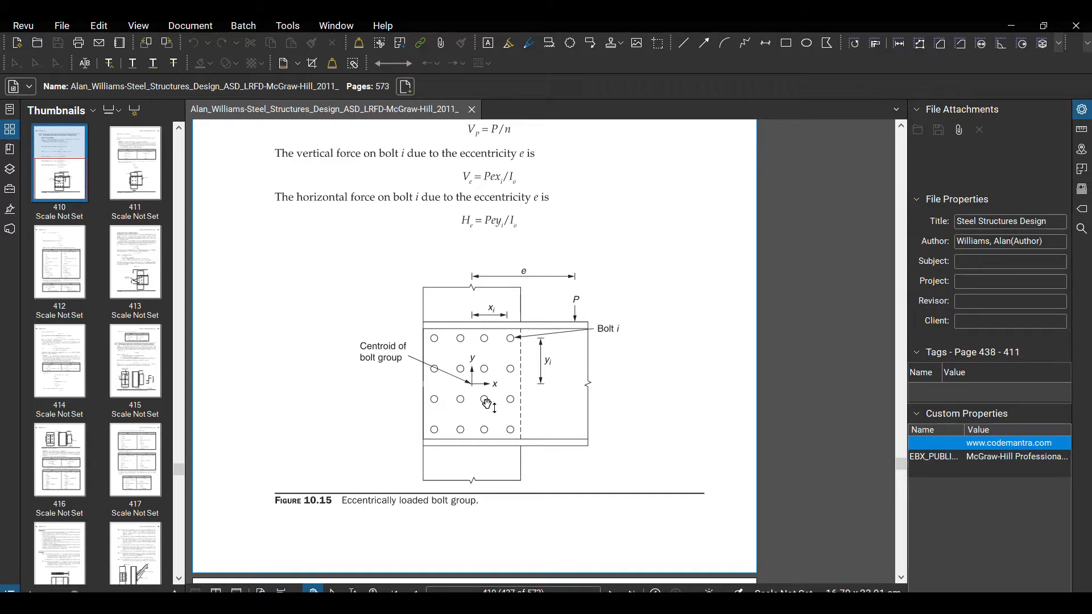
{"action": "mouse_move", "coordinate": [491, 341]}
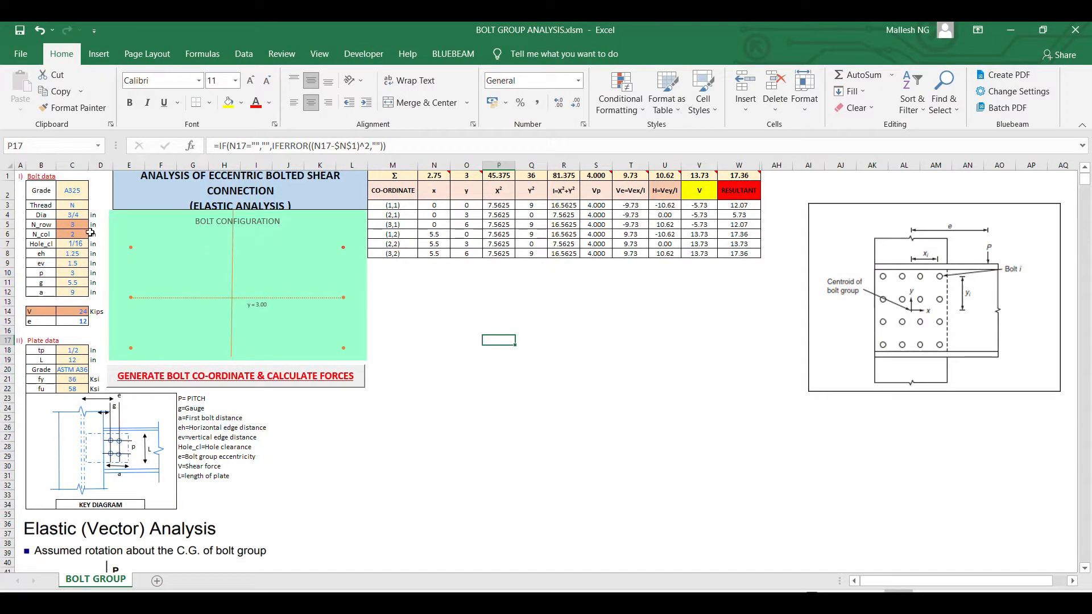
- Enter 10 for bolt rows and columns, regenerate coordinates and forces, and scroll the results
{"action": "left_click", "coordinate": [72, 224]}
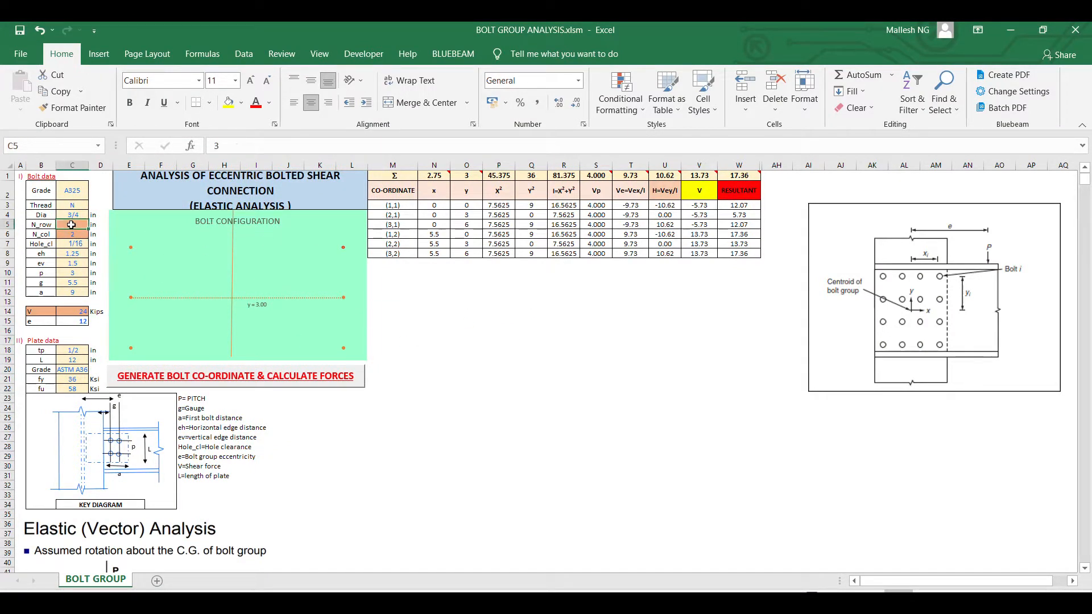
{"action": "type", "text": "10"}
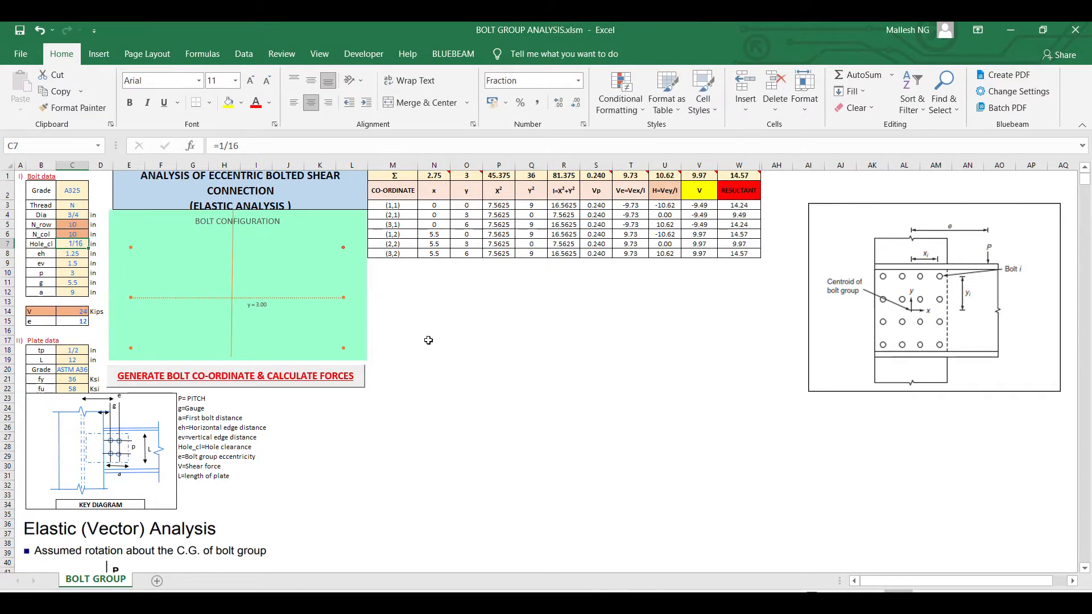
{"action": "left_click", "coordinate": [235, 376]}
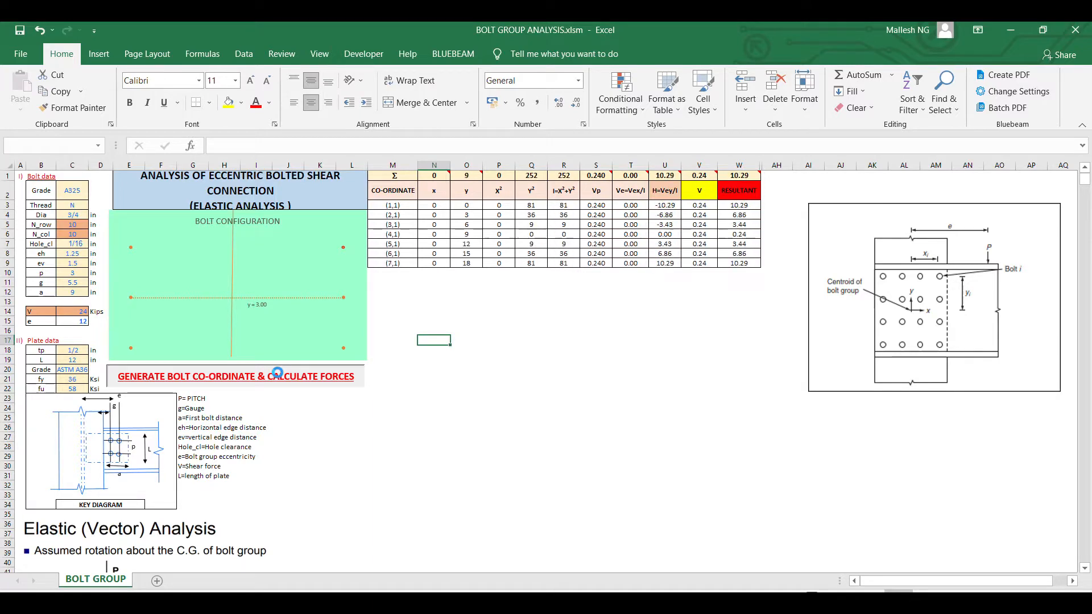
{"action": "left_click", "coordinate": [235, 376]}
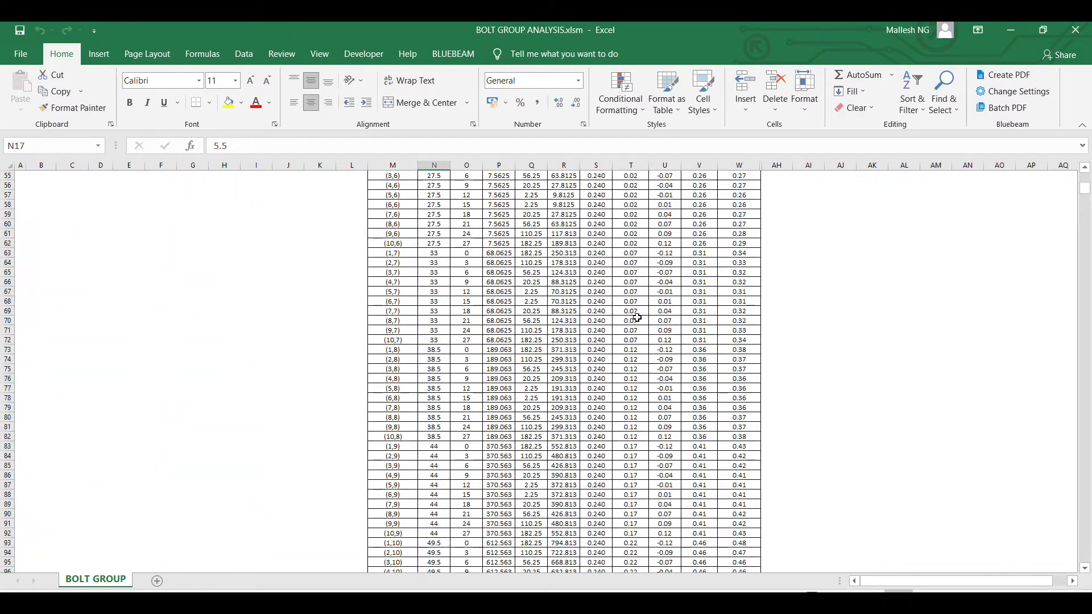
{"action": "scroll", "scroll_direction": "down", "scroll_amount": 3}
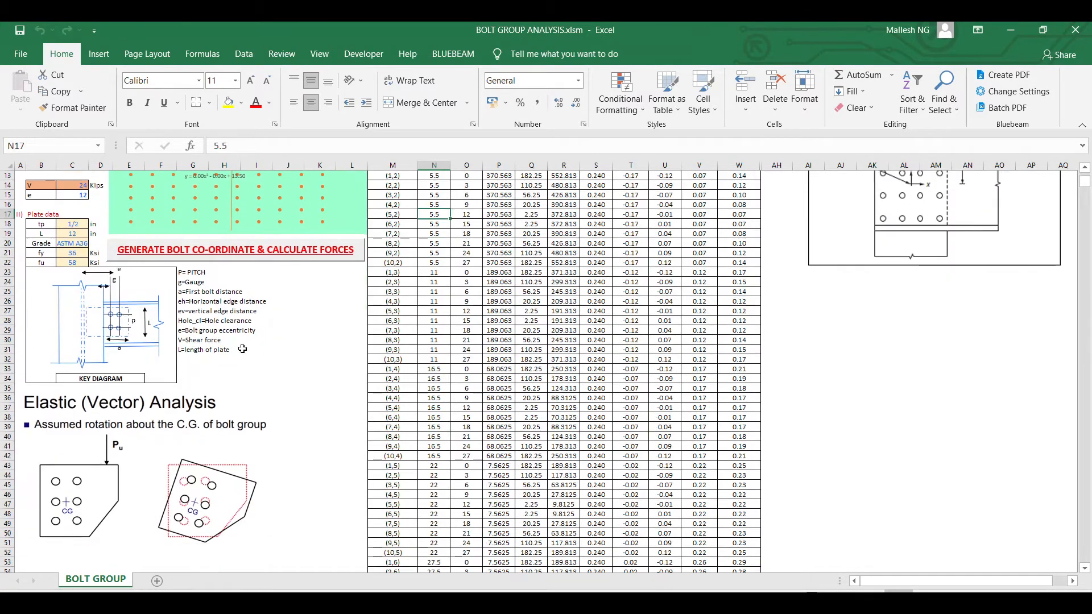
{"action": "mouse_move", "coordinate": [79, 485]}
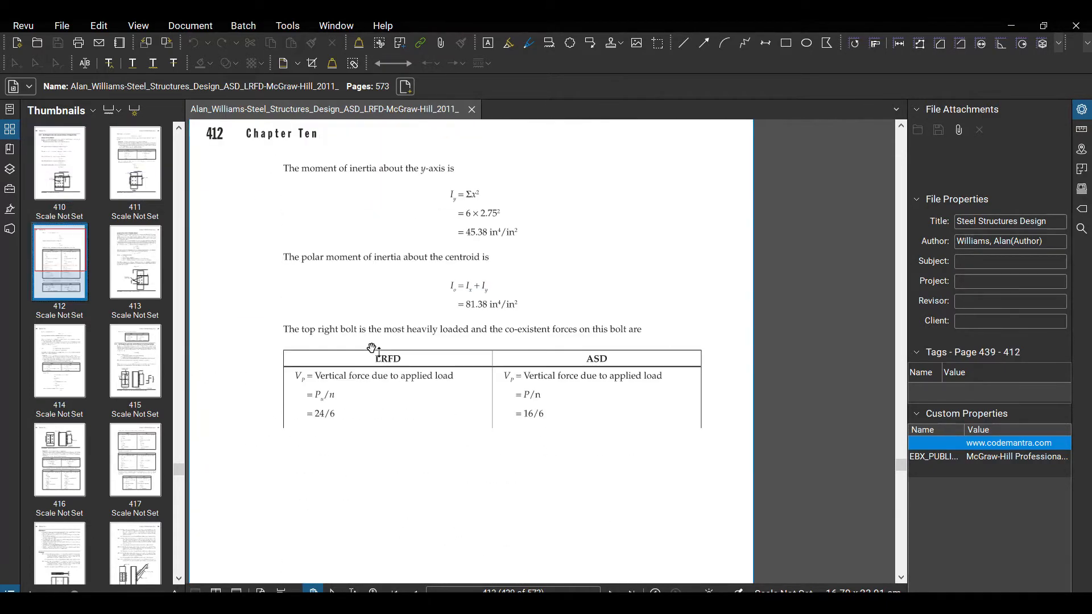
- Scroll through pages 410–411 past the elastic method equations and Figure 10.15
{"action": "scroll", "scroll_direction": "down", "scroll_amount": 3}
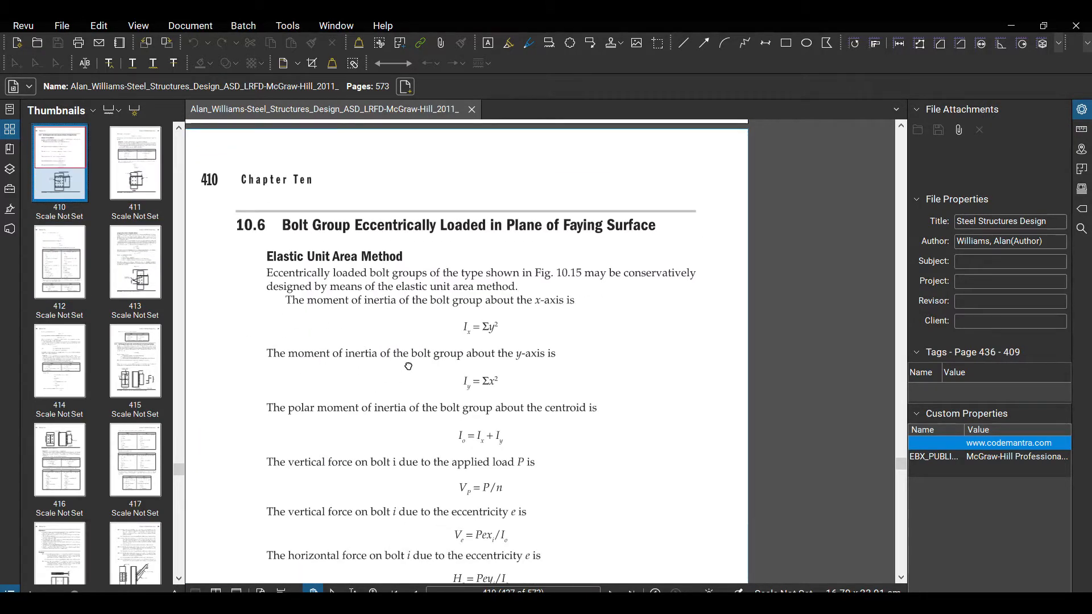
{"action": "scroll", "scroll_direction": "down", "scroll_amount": 3}
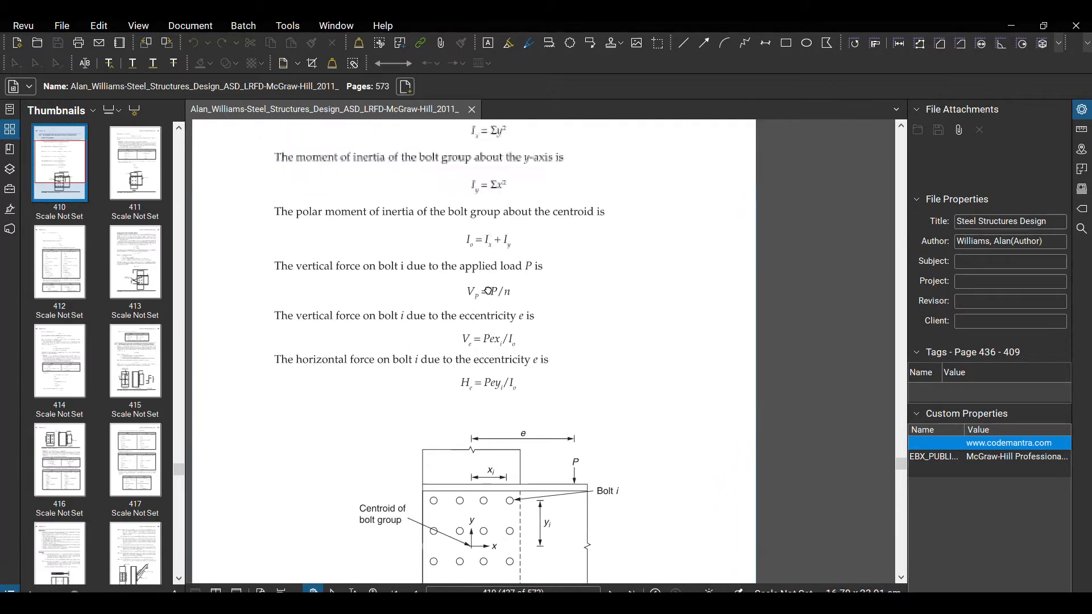
{"action": "scroll", "scroll_direction": "down", "scroll_amount": 3}
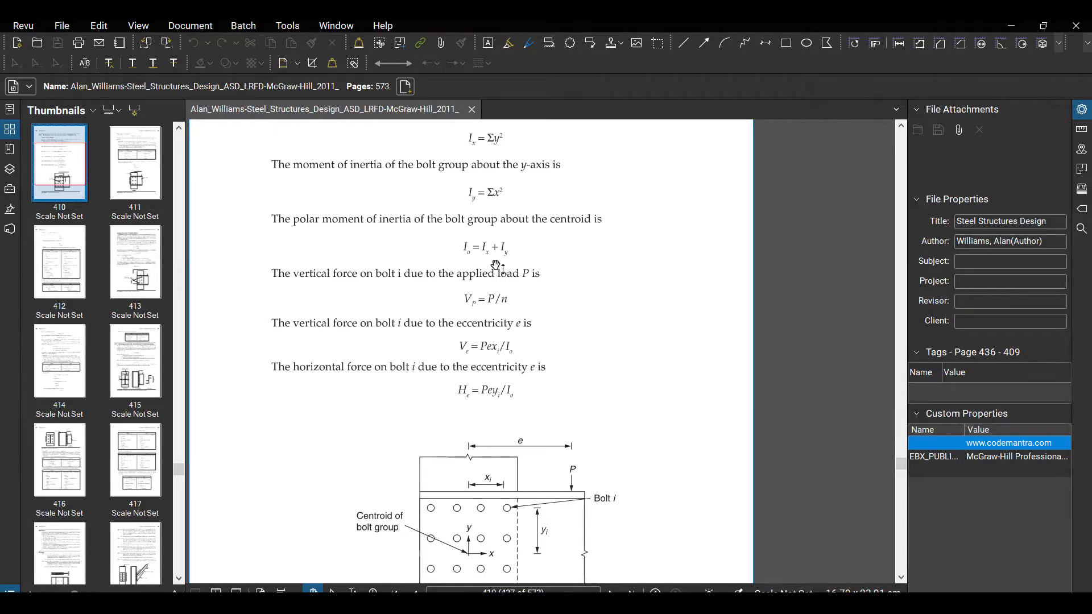
{"action": "scroll", "scroll_direction": "down", "scroll_amount": 3}
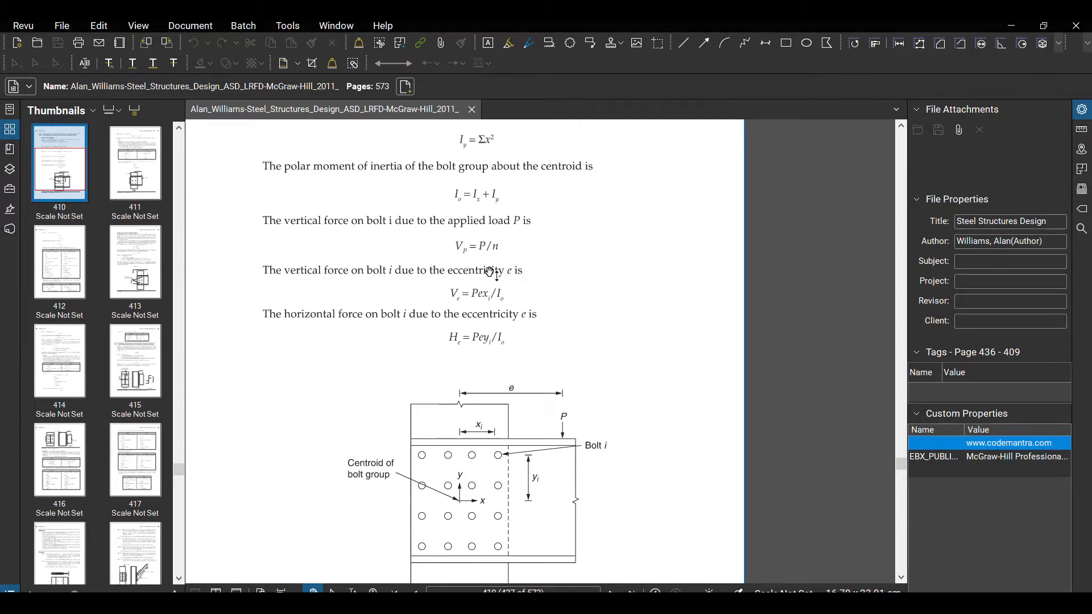
{"action": "mouse_move", "coordinate": [530, 484]}
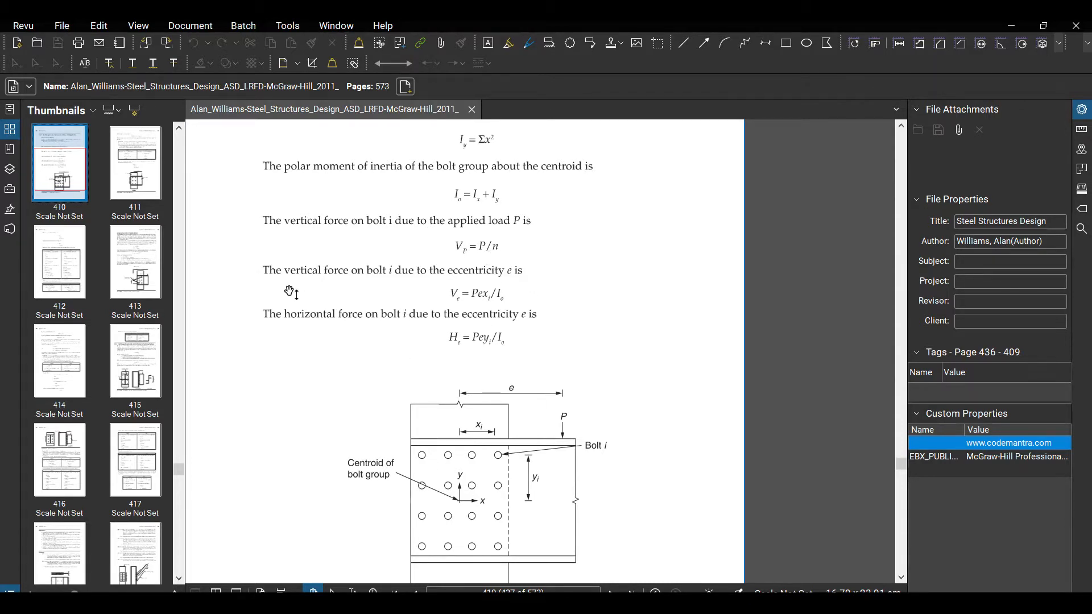
{"action": "mouse_move", "coordinate": [472, 300]}
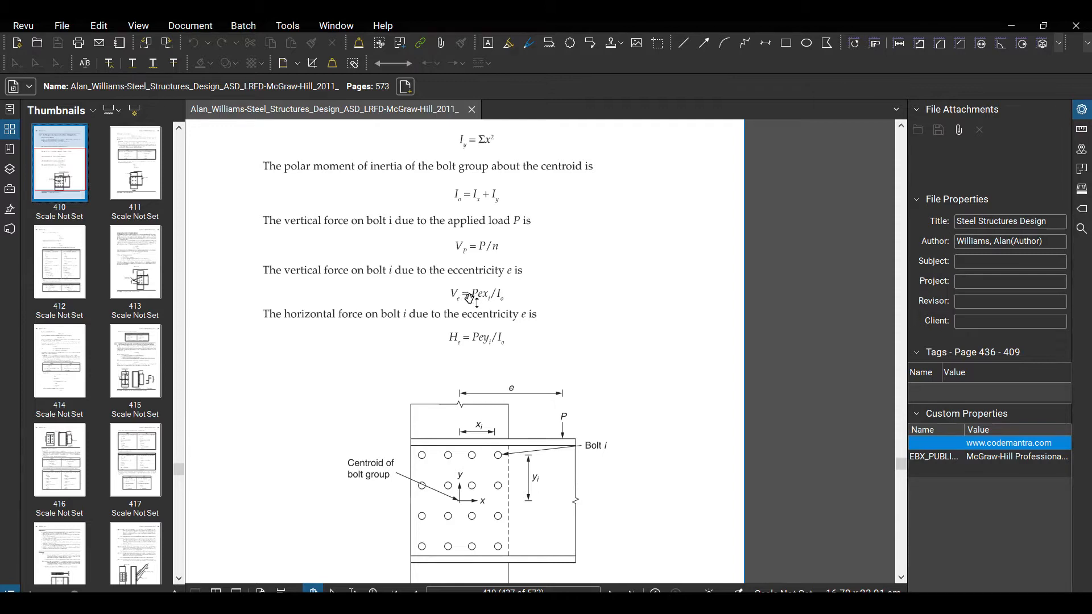
{"action": "mouse_move", "coordinate": [486, 301]}
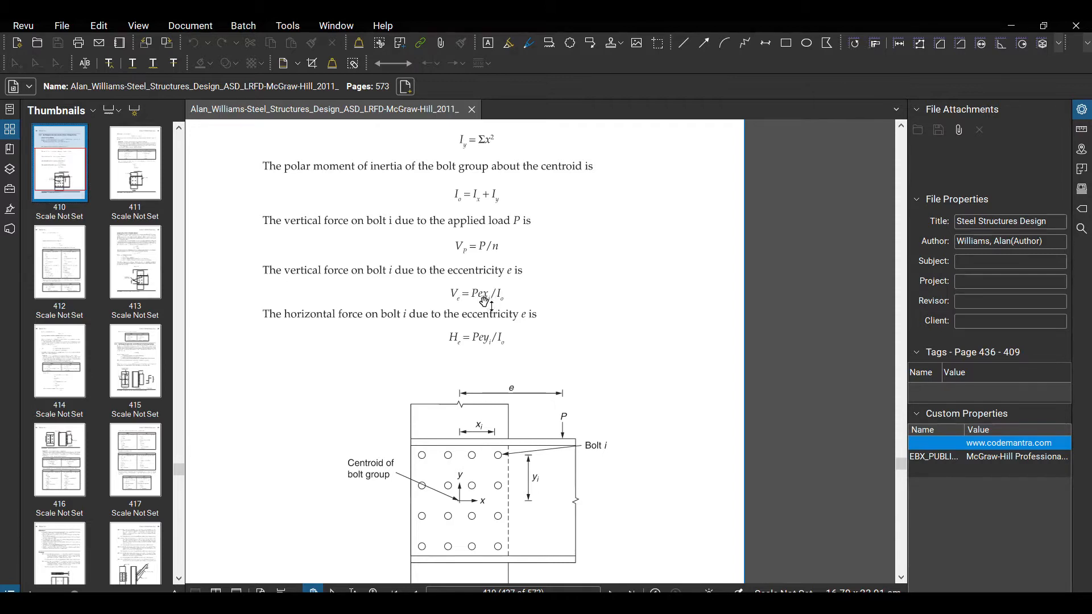
{"action": "scroll", "scroll_direction": "down", "scroll_amount": 3}
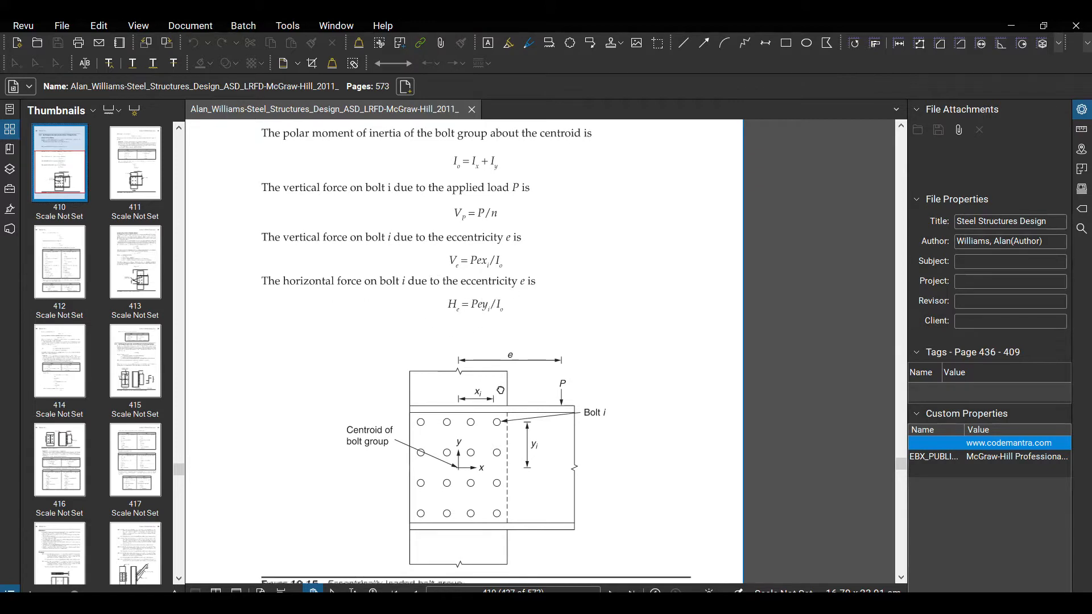
{"action": "scroll", "scroll_direction": "down", "scroll_amount": 3}
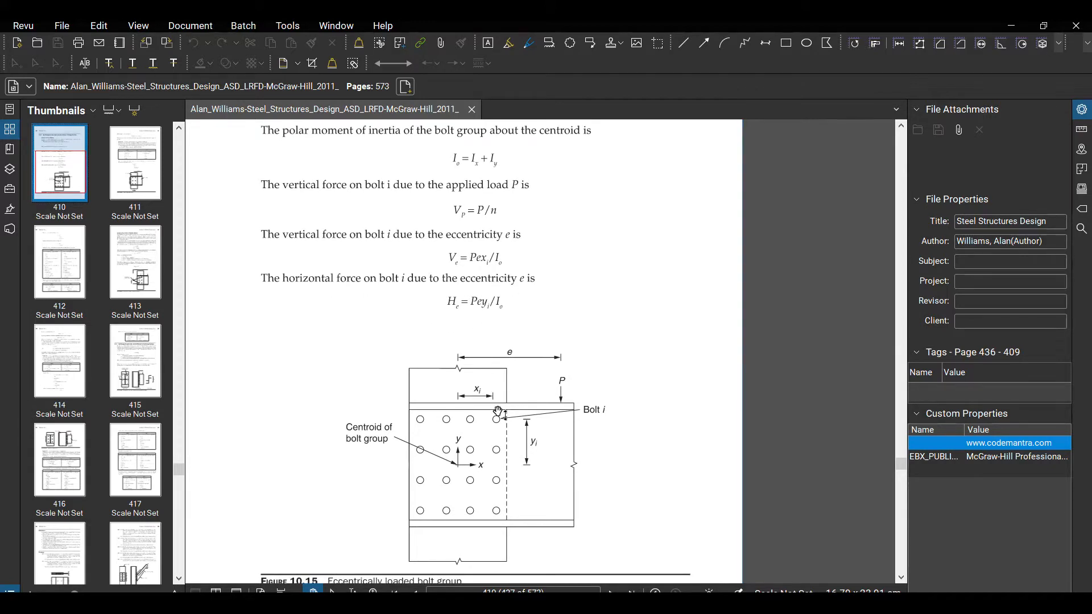
{"action": "scroll", "scroll_direction": "down", "scroll_amount": 3}
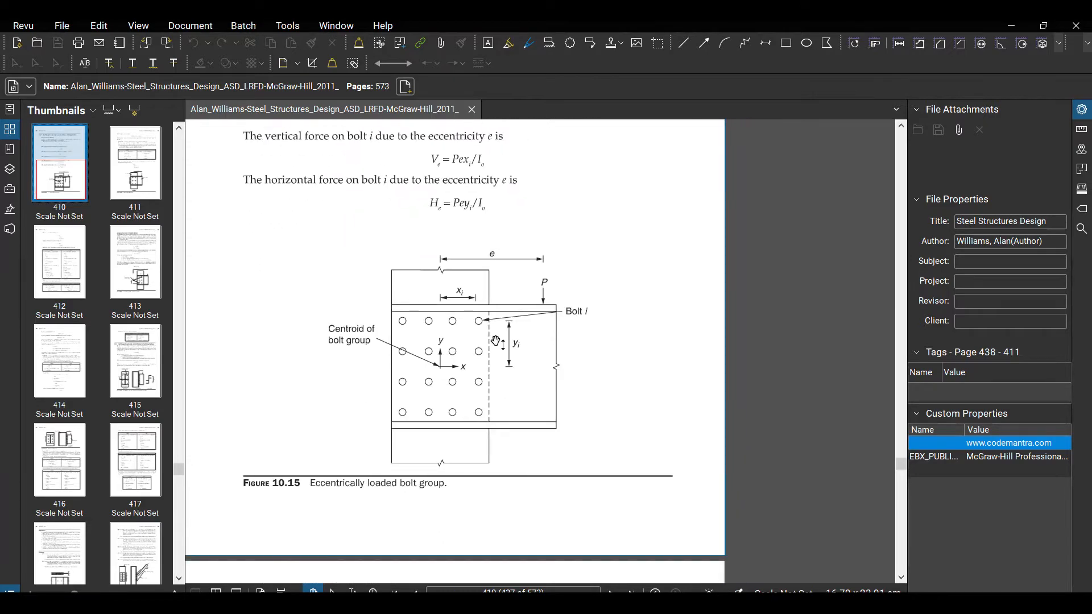
{"action": "scroll", "scroll_direction": "down", "scroll_amount": 3}
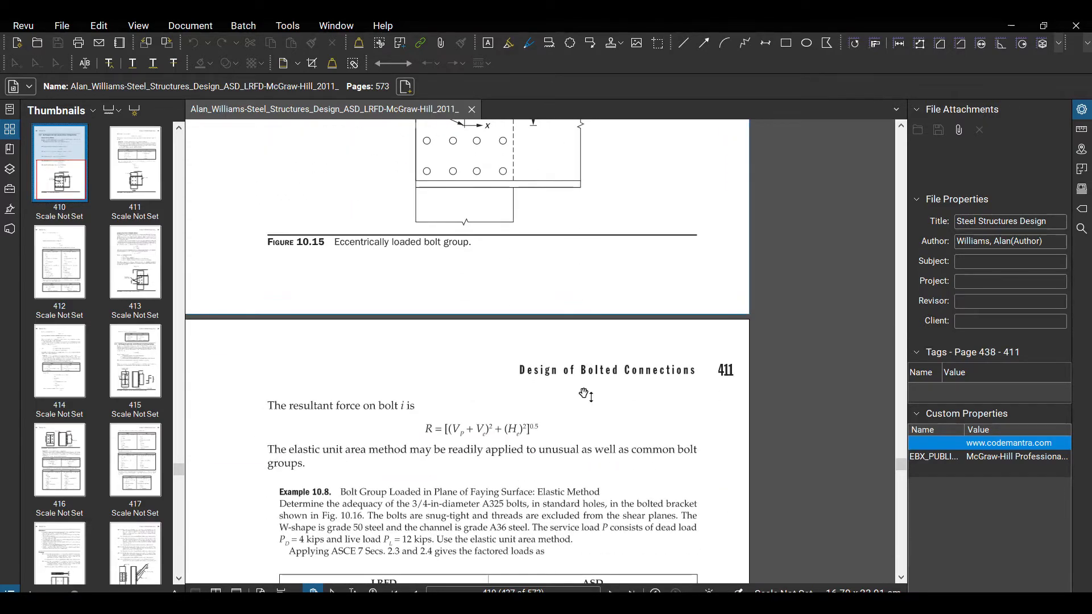
{"action": "scroll", "scroll_direction": "down", "scroll_amount": 3}
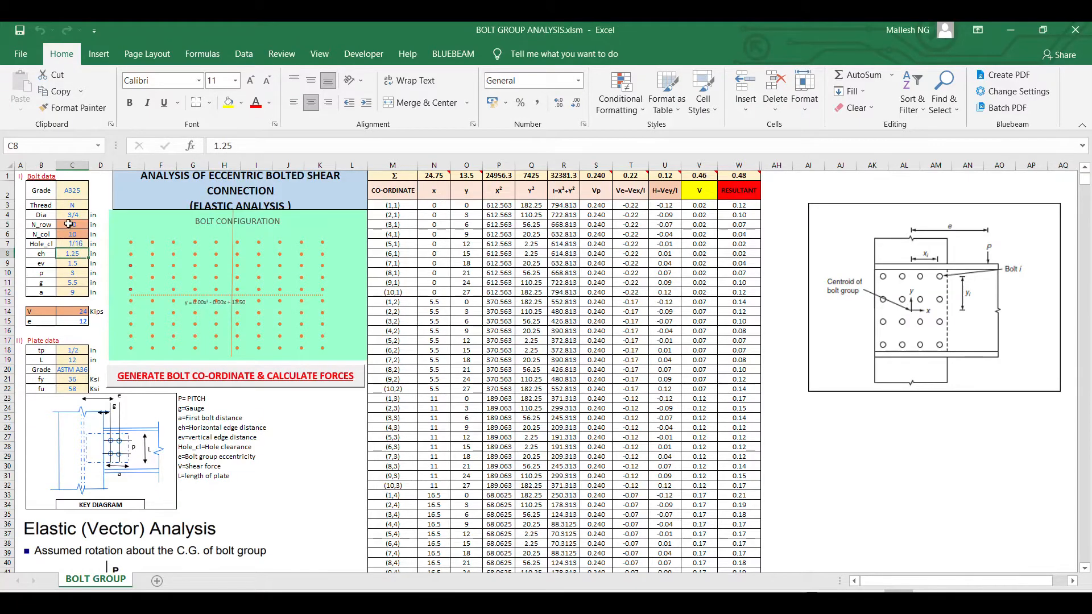
{"action": "left_click", "coordinate": [72, 234]}
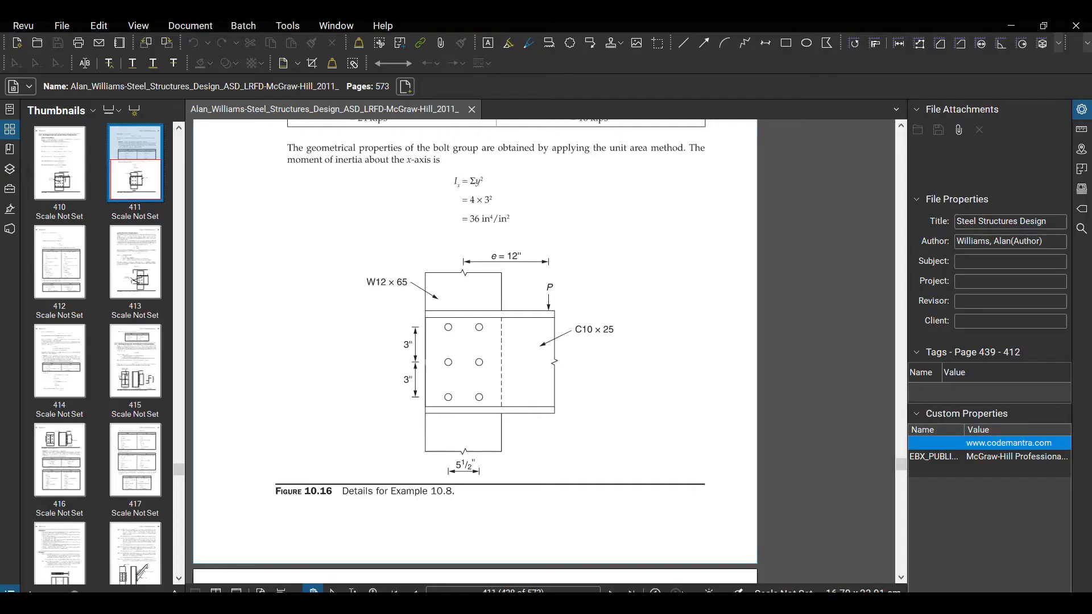
{"action": "mouse_move", "coordinate": [422, 386]}
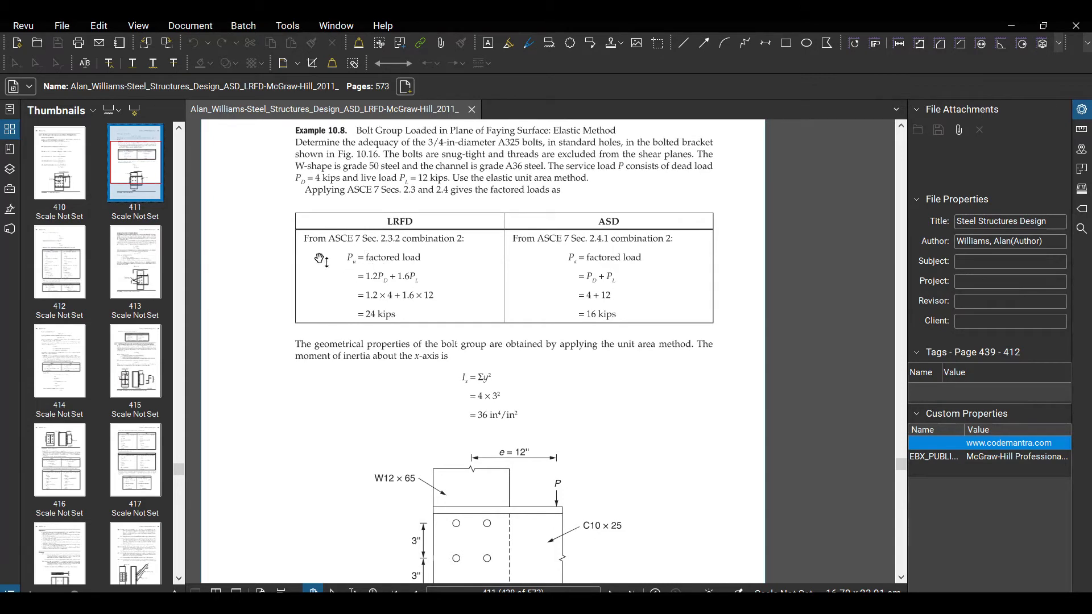
{"action": "mouse_move", "coordinate": [382, 331]}
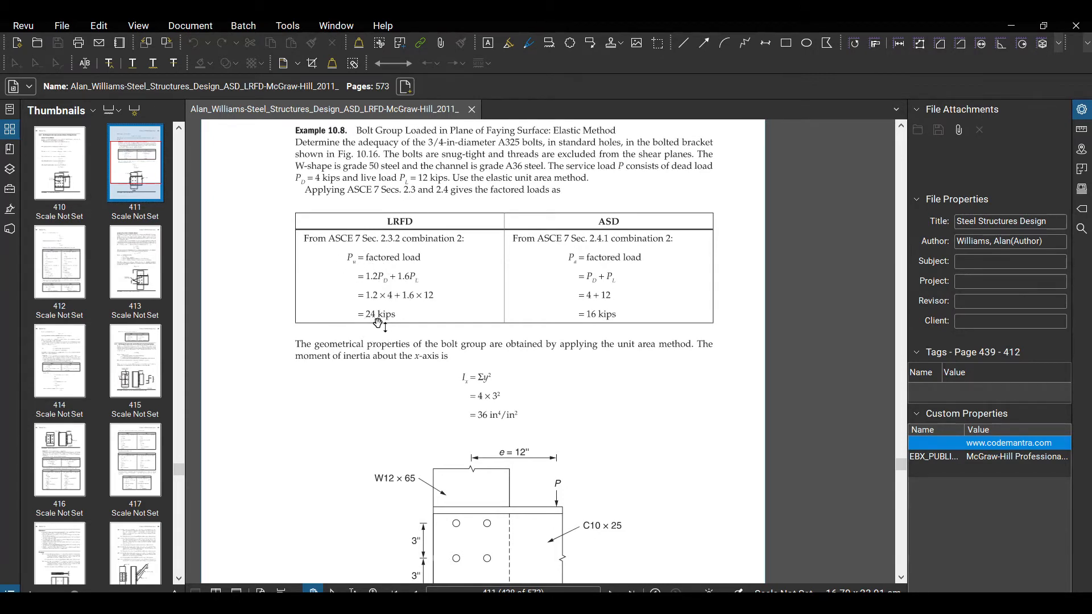
- Switch from Revu back to the Excel bolt-group workbook
{"action": "key", "text": "alt+tab"}
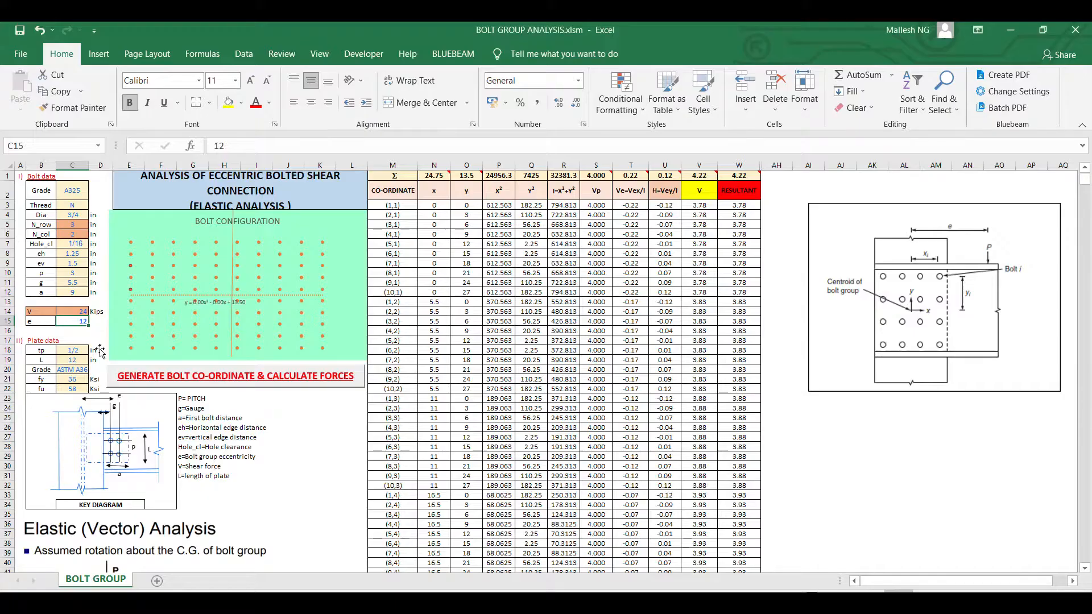
- Commit the 12 in eccentricity entry, showing a 4.22-kip maximum resultant
{"action": "left_click", "coordinate": [72, 331]}
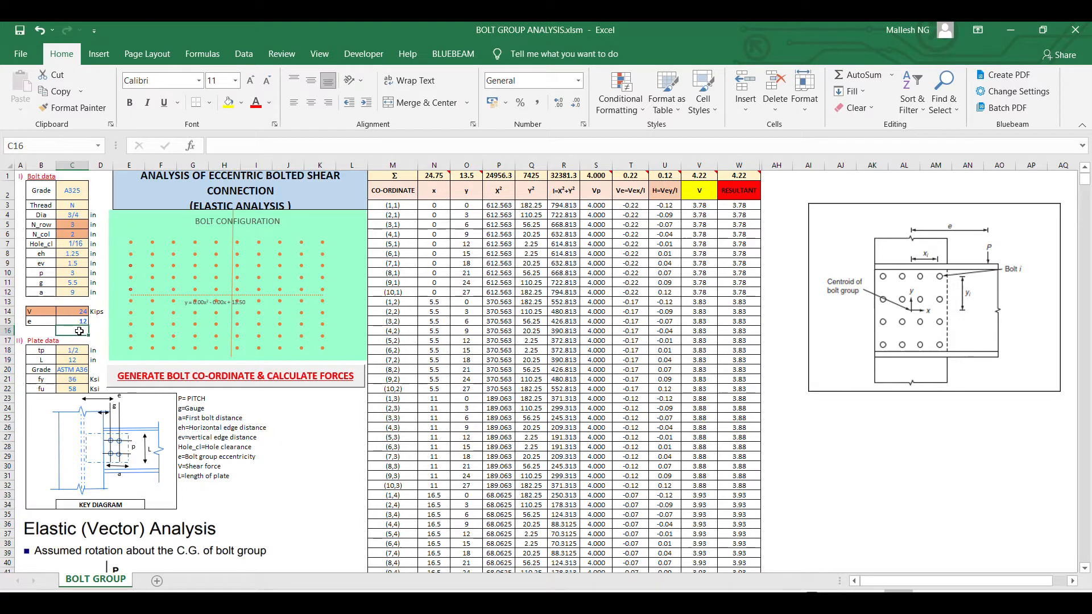
{"action": "mouse_move", "coordinate": [184, 404]}
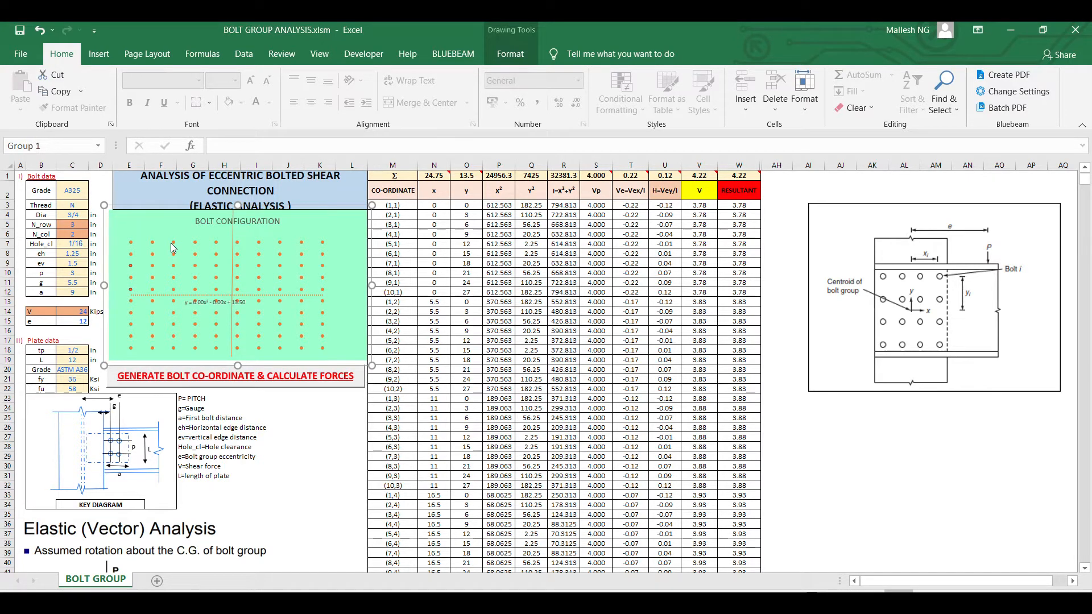
{"action": "mouse_move", "coordinate": [221, 248]}
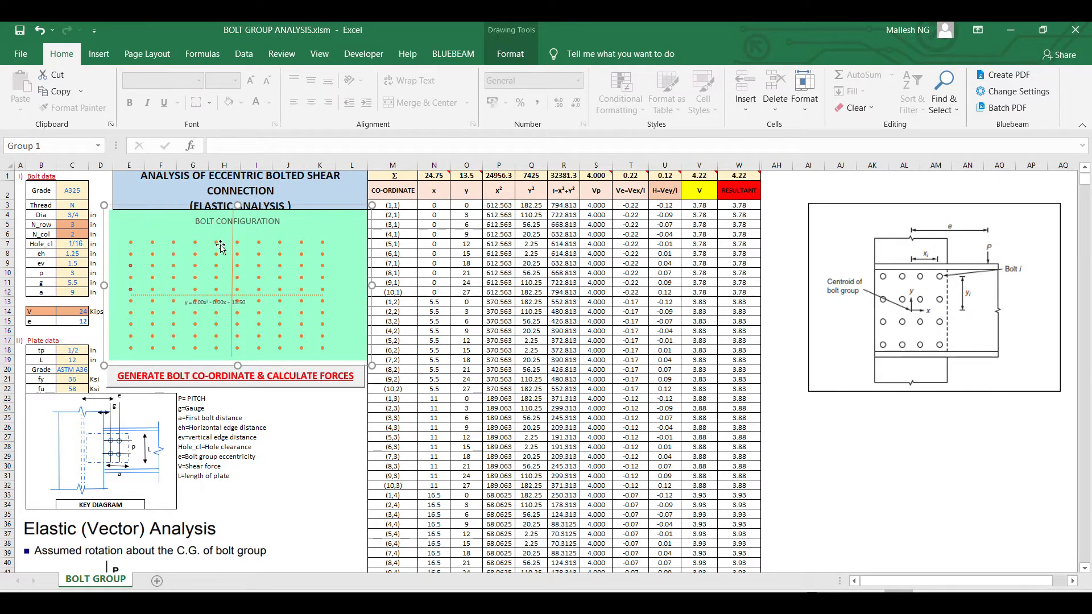
{"action": "mouse_move", "coordinate": [222, 249]}
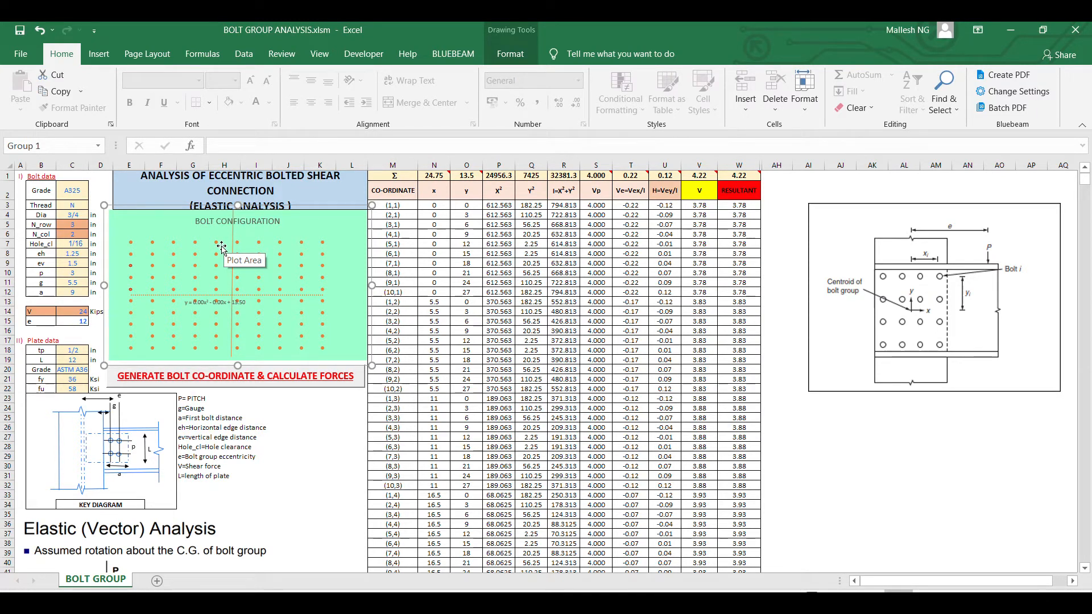
- Rebuild the 3×2 bolt table, giving six bolts and a 17.36-kip maximum resultant
{"action": "left_click", "coordinate": [236, 376]}
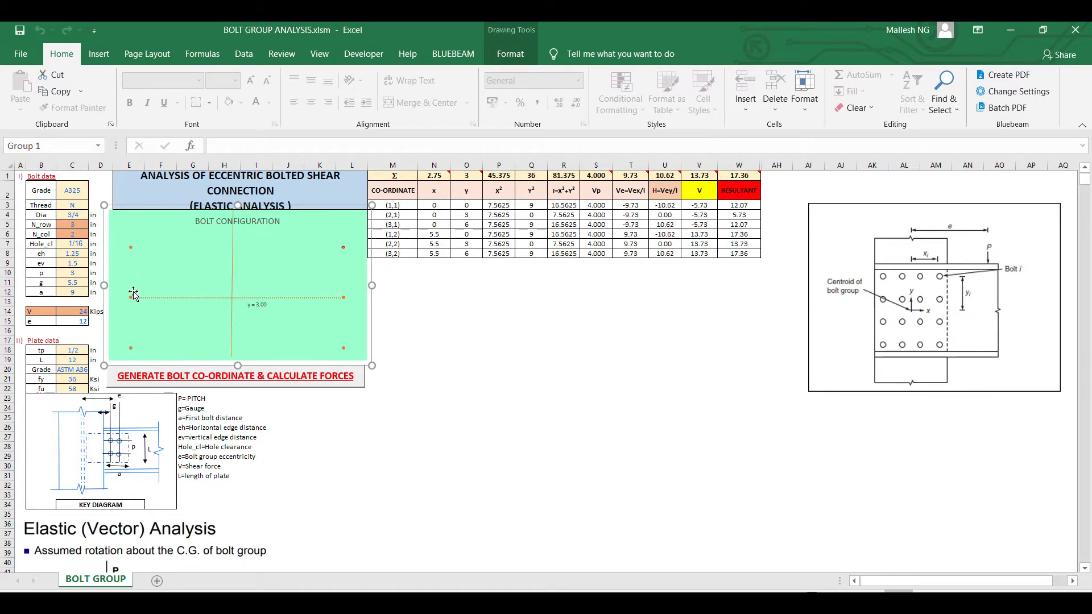
{"action": "mouse_move", "coordinate": [322, 234]}
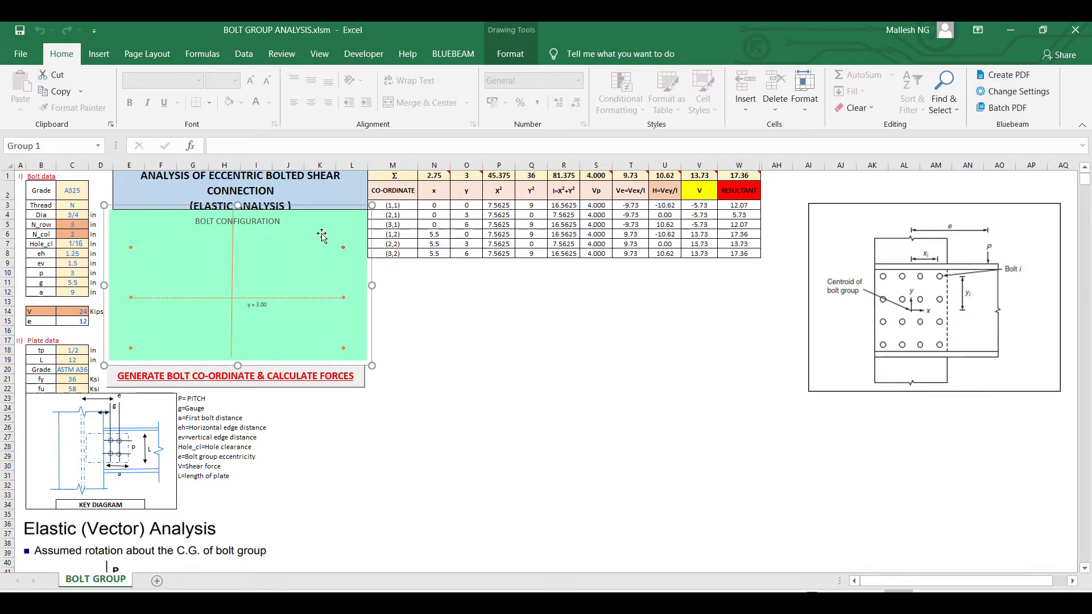
{"action": "left_click", "coordinate": [466, 302]}
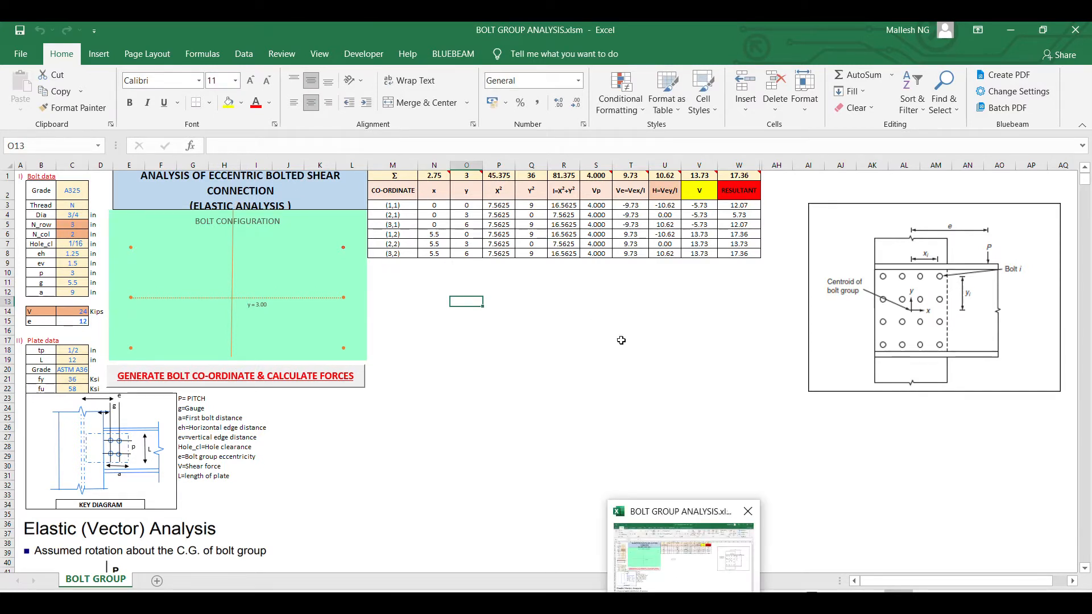
{"action": "left_click", "coordinate": [499, 189]}
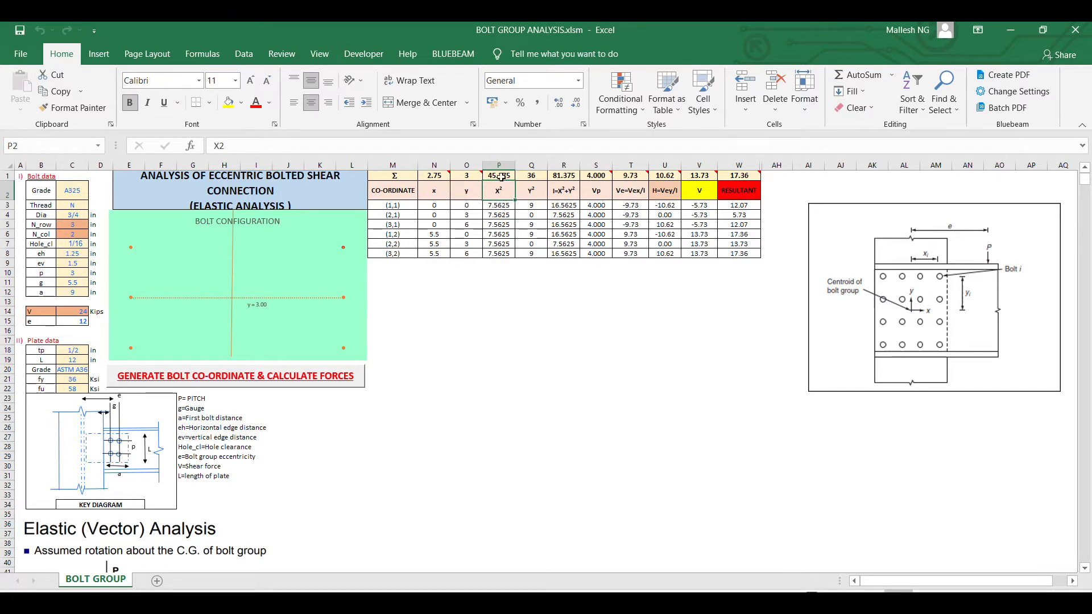
{"action": "left_click", "coordinate": [498, 175]}
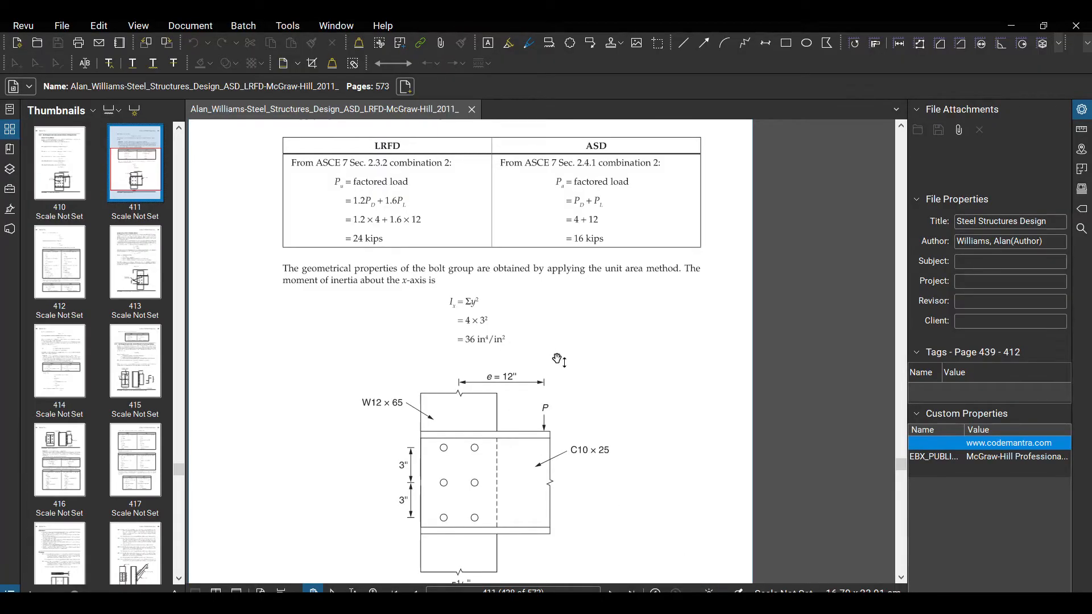
{"action": "scroll", "scroll_direction": "down", "scroll_amount": 3}
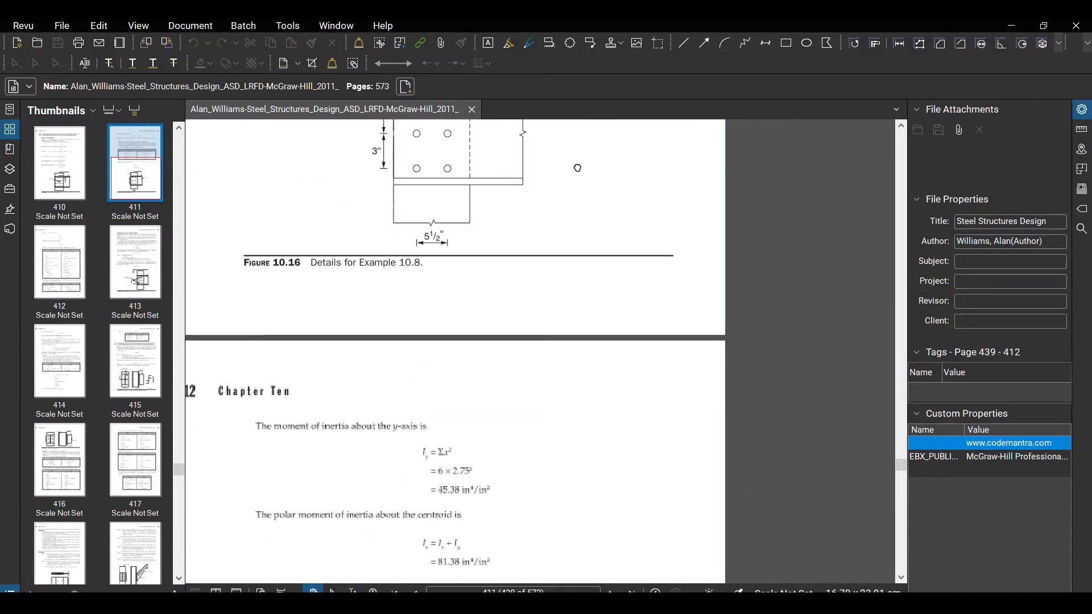
{"action": "scroll", "scroll_direction": "down", "scroll_amount": 3}
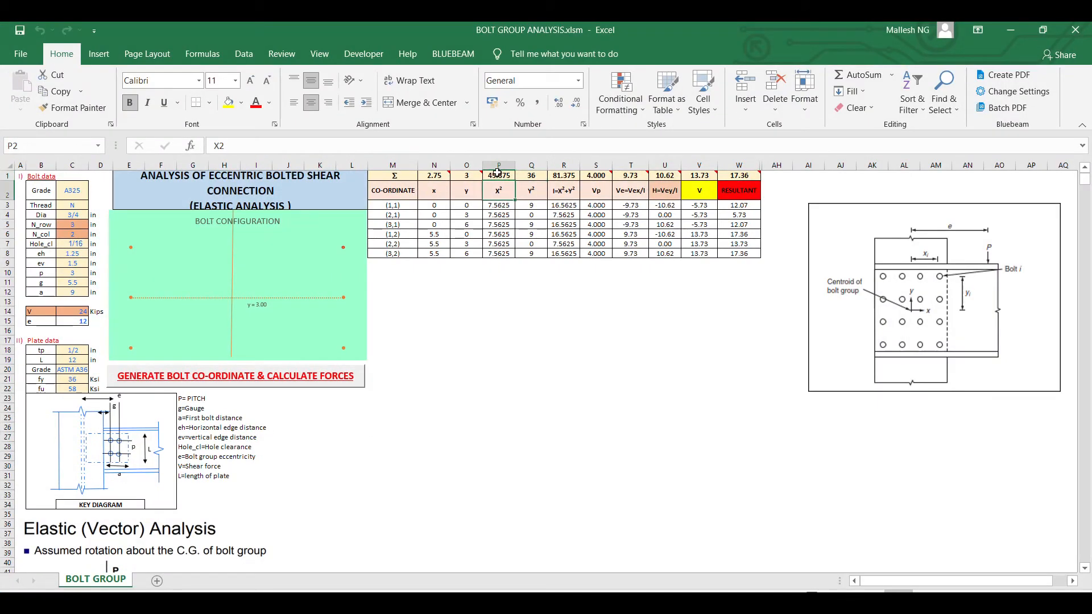
{"action": "left_click", "coordinate": [499, 175]}
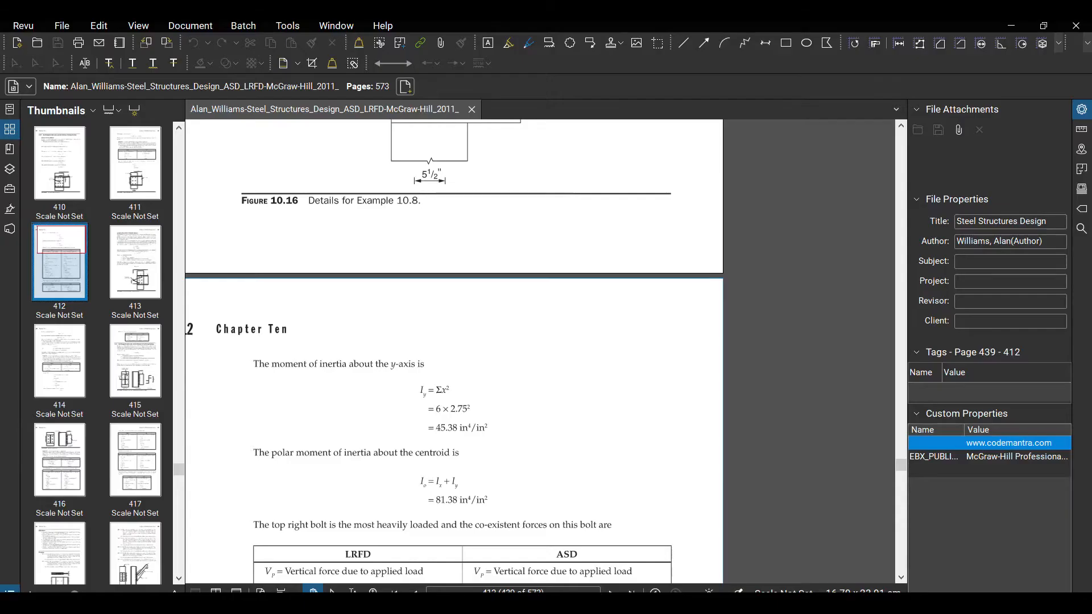
{"action": "scroll", "scroll_direction": "down", "scroll_amount": 3}
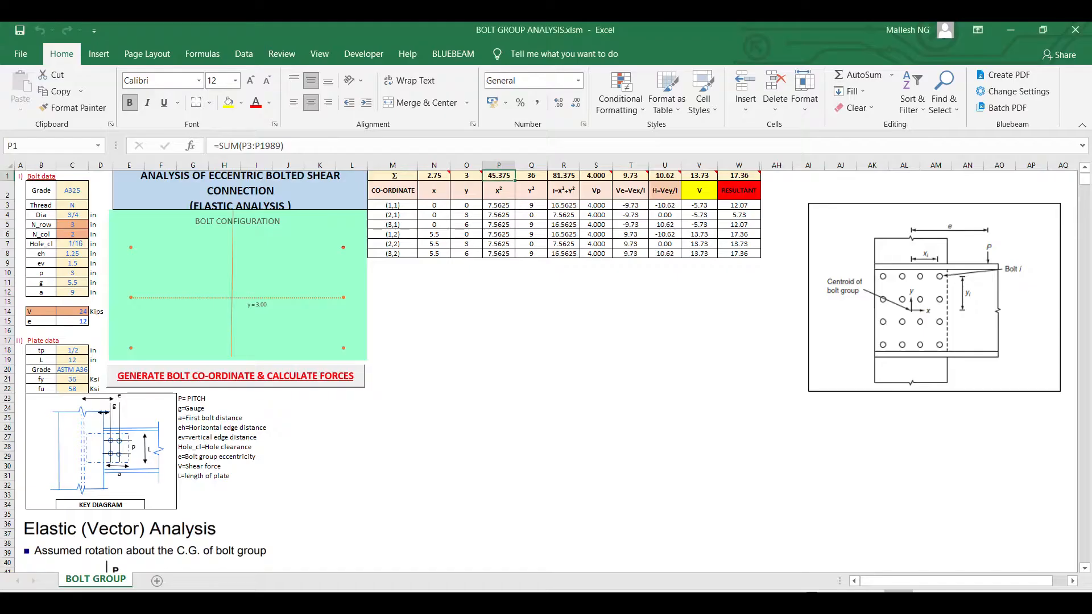
{"action": "left_click", "coordinate": [564, 190]}
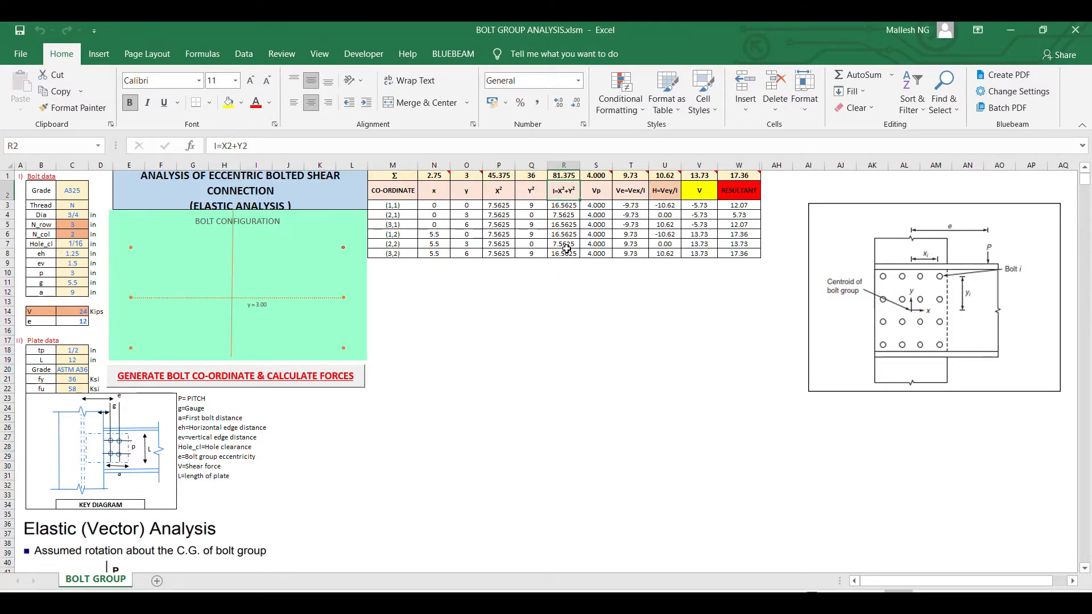
{"action": "left_click", "coordinate": [564, 175]}
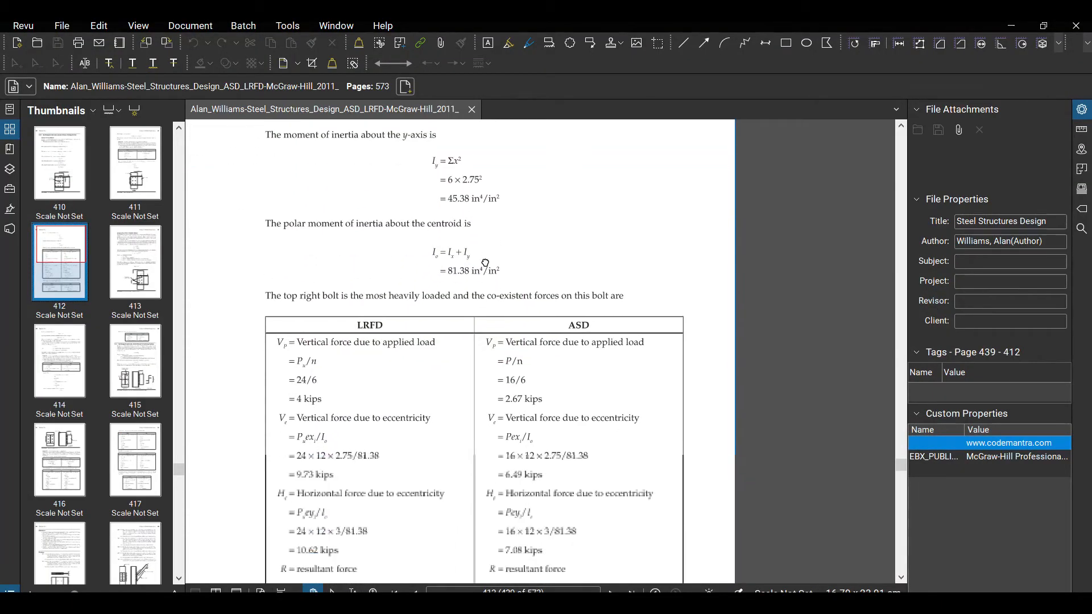
{"action": "scroll", "scroll_direction": "down", "scroll_amount": 3}
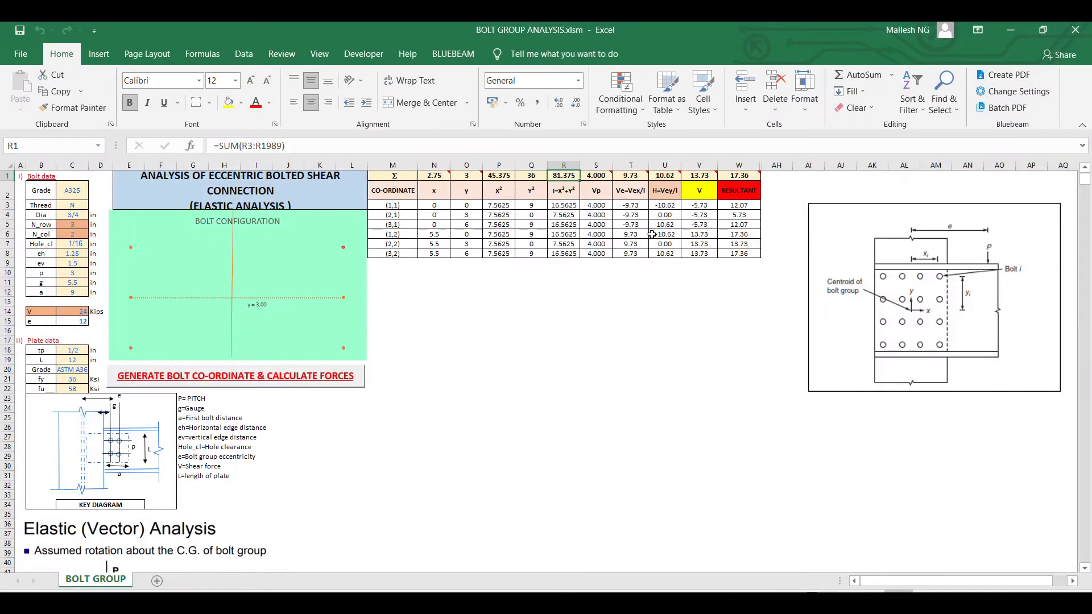
{"action": "left_click", "coordinate": [595, 190]}
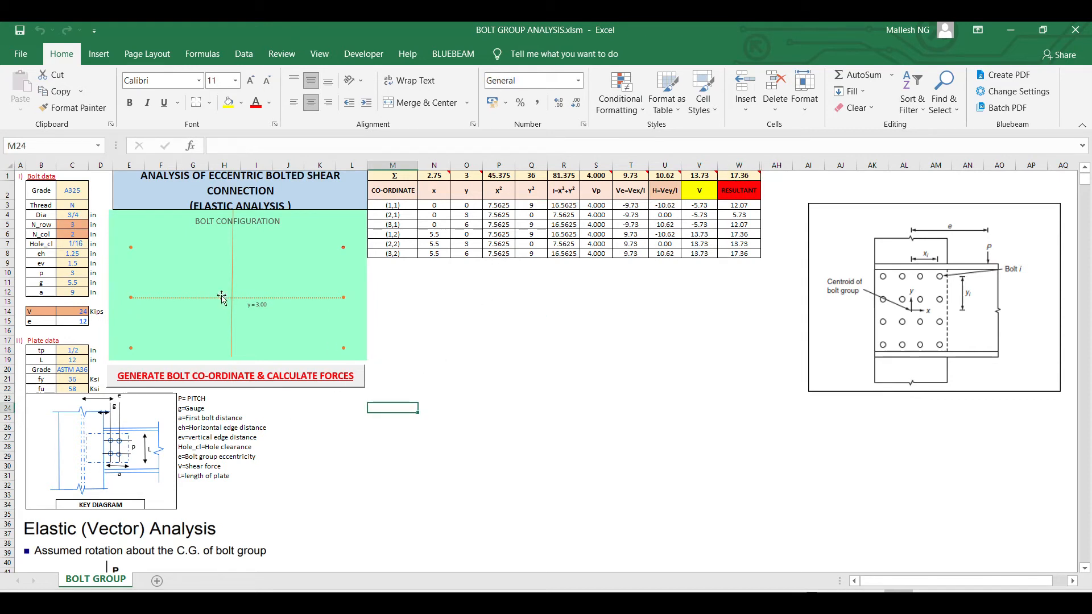
{"action": "mouse_move", "coordinate": [625, 530]}
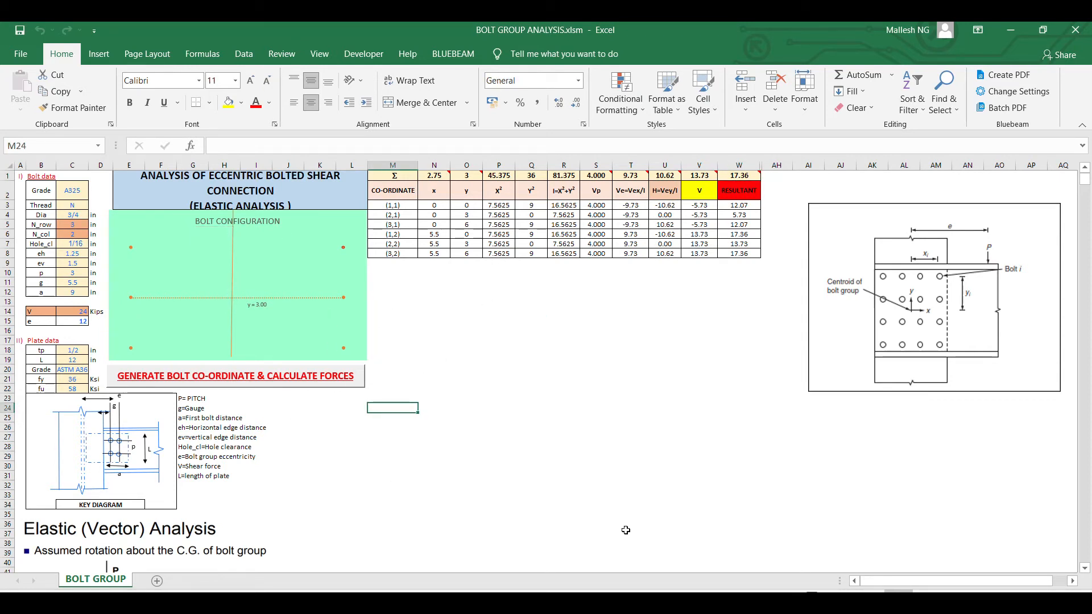
{"action": "mouse_move", "coordinate": [211, 339]}
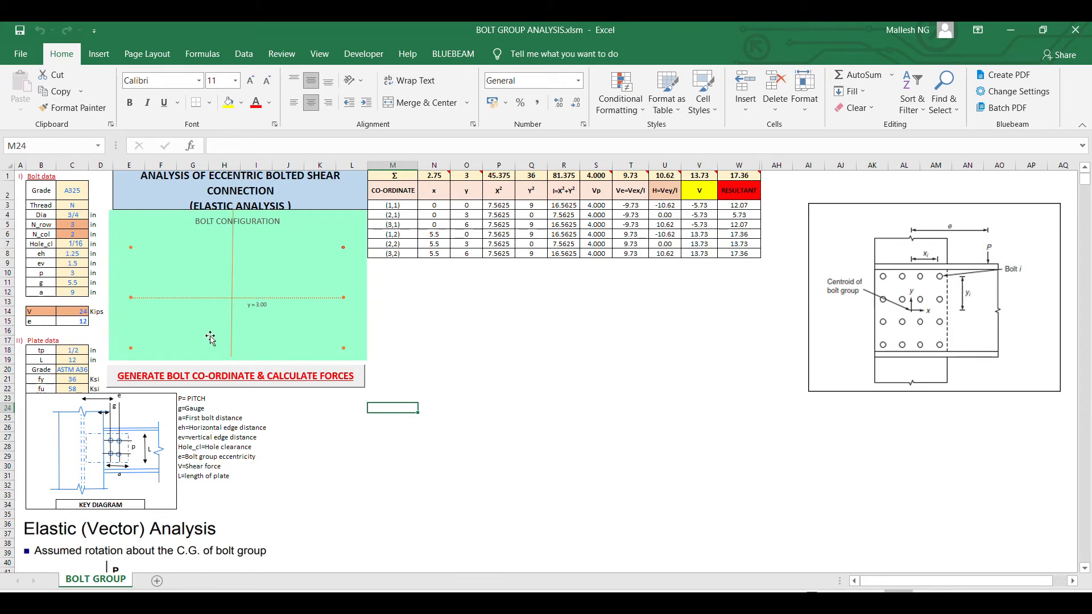
{"action": "mouse_move", "coordinate": [261, 267]}
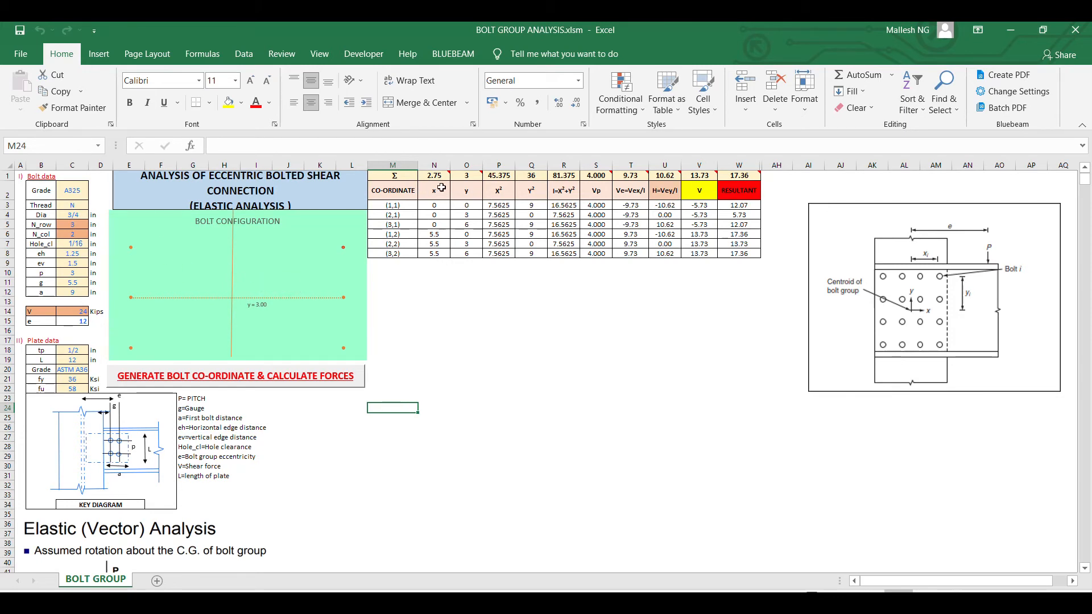
- Change the bolt group to 10 rows and 5 columns, then regenerate the bolt table and forces
{"action": "left_click", "coordinate": [434, 175]}
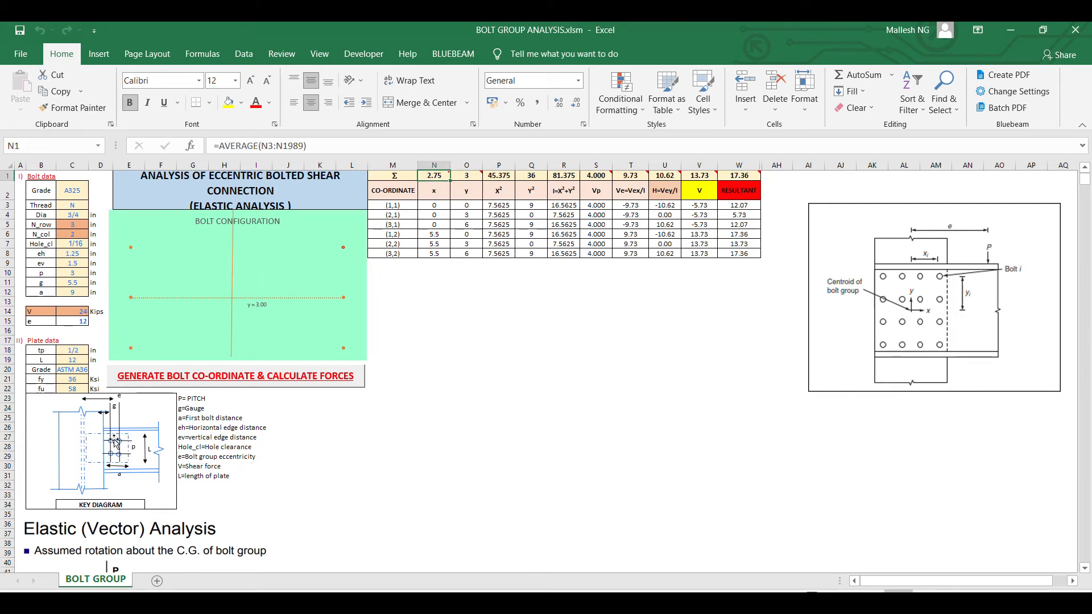
{"action": "left_click", "coordinate": [933, 299]}
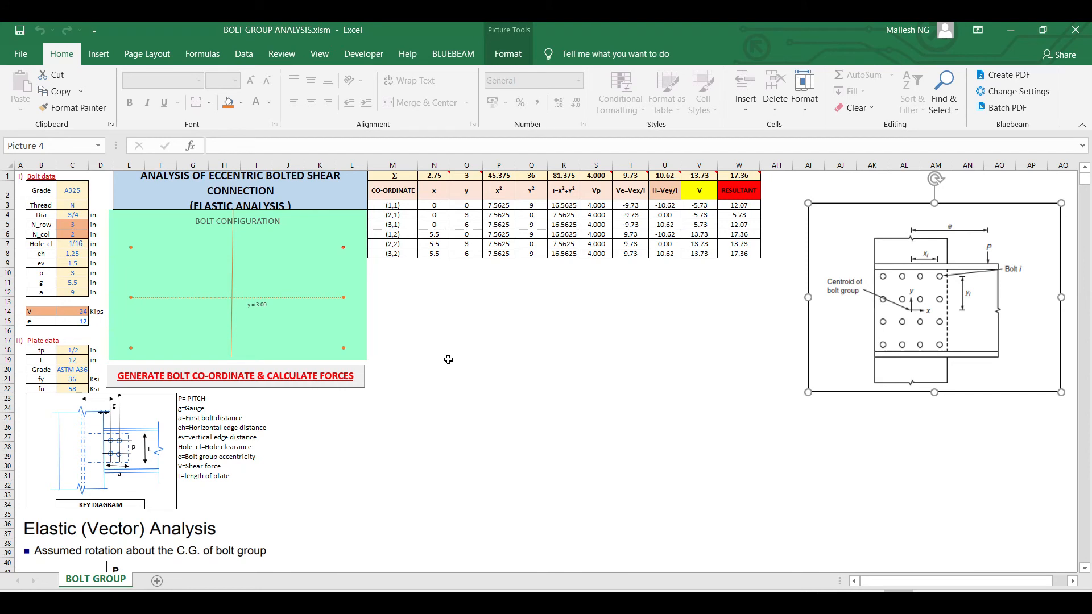
{"action": "left_click", "coordinate": [71, 234]}
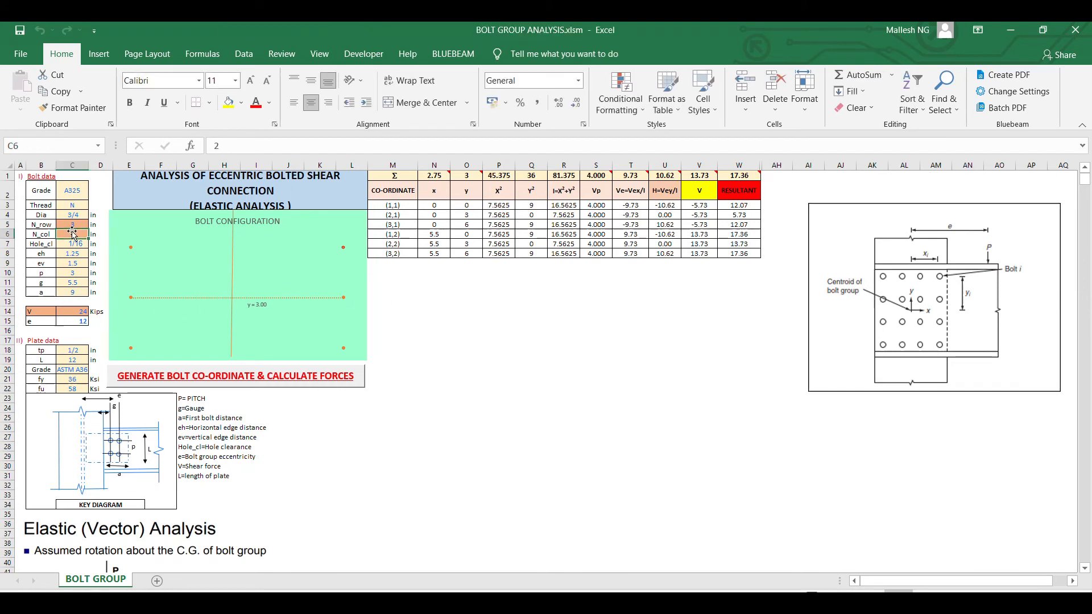
{"action": "type", "text": "1"}
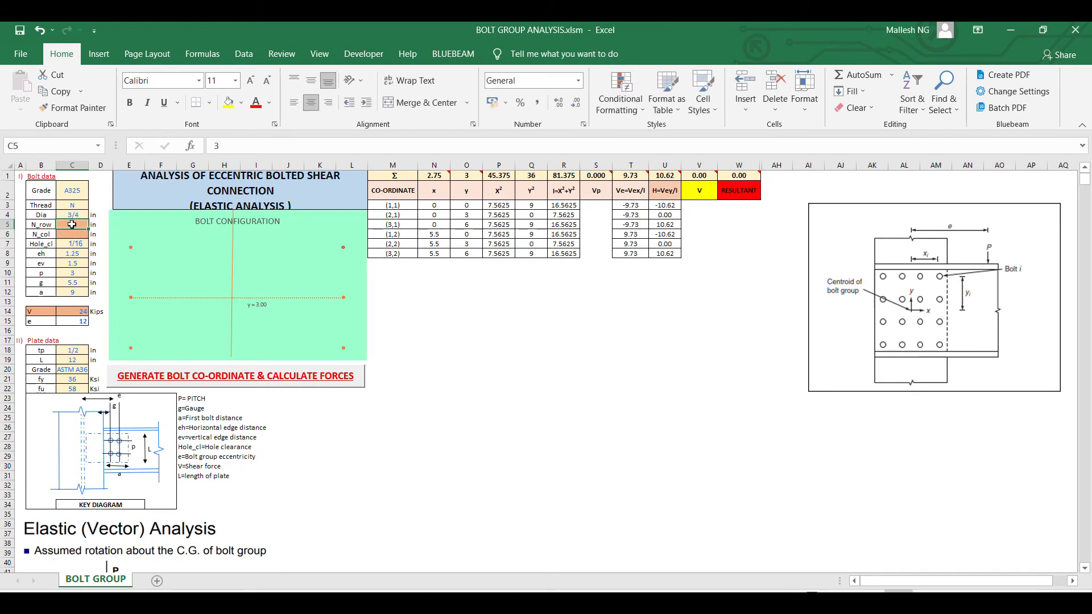
{"action": "left_click", "coordinate": [71, 224]}
{"action": "type", "text": "5"}
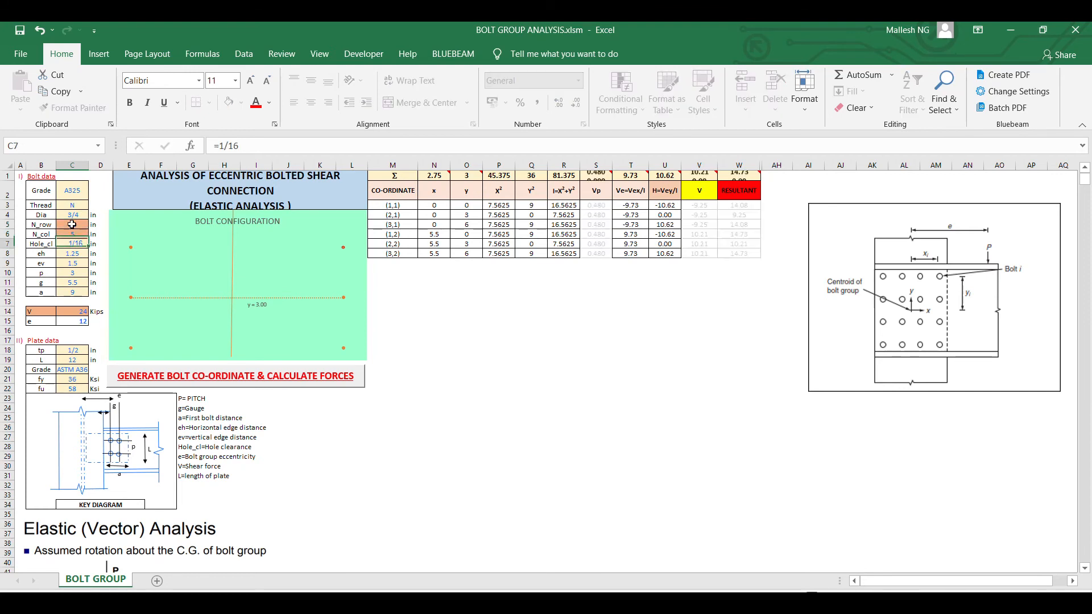
{"action": "left_click", "coordinate": [235, 376]}
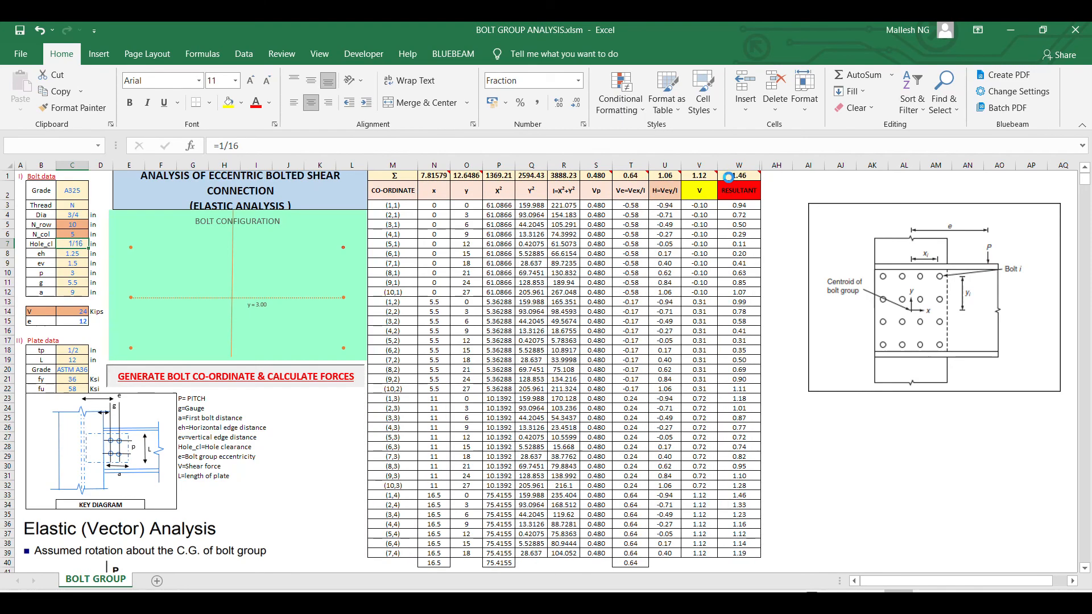
{"action": "left_click", "coordinate": [236, 376]}
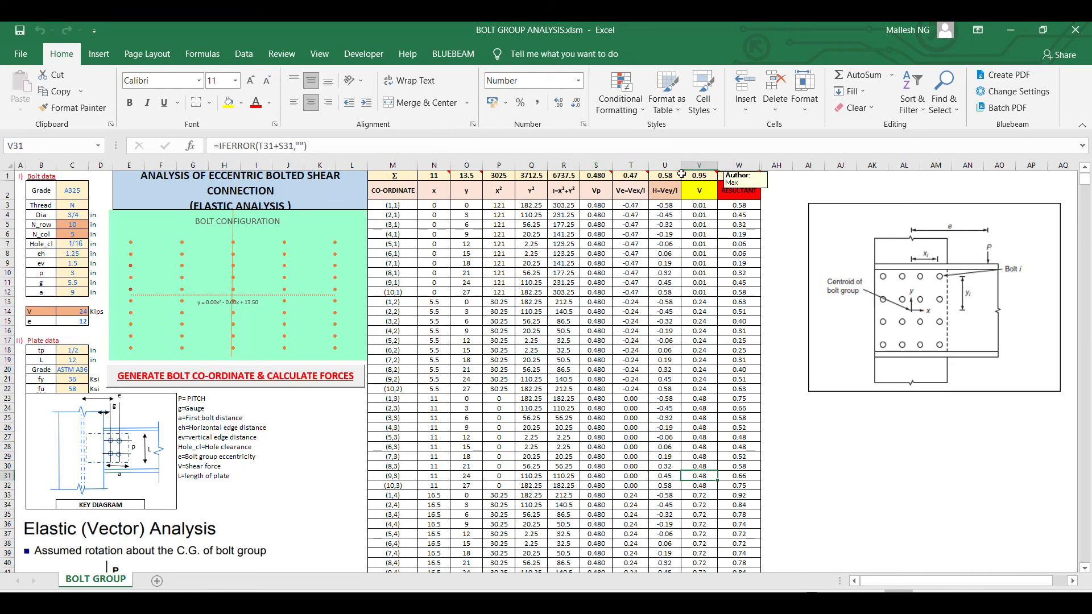
{"action": "scroll", "scroll_direction": "down", "scroll_amount": 3}
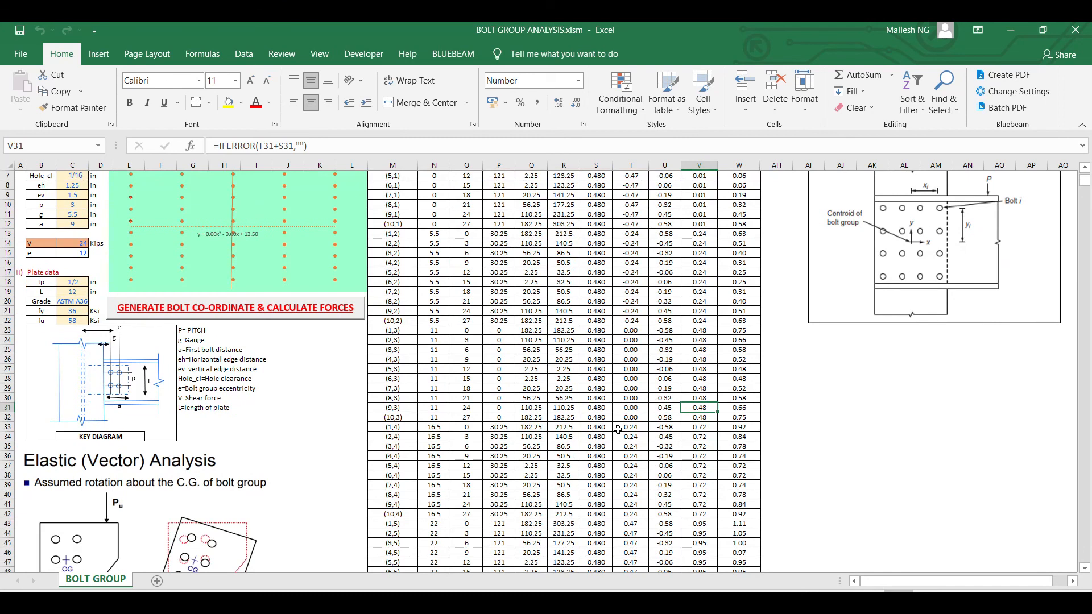